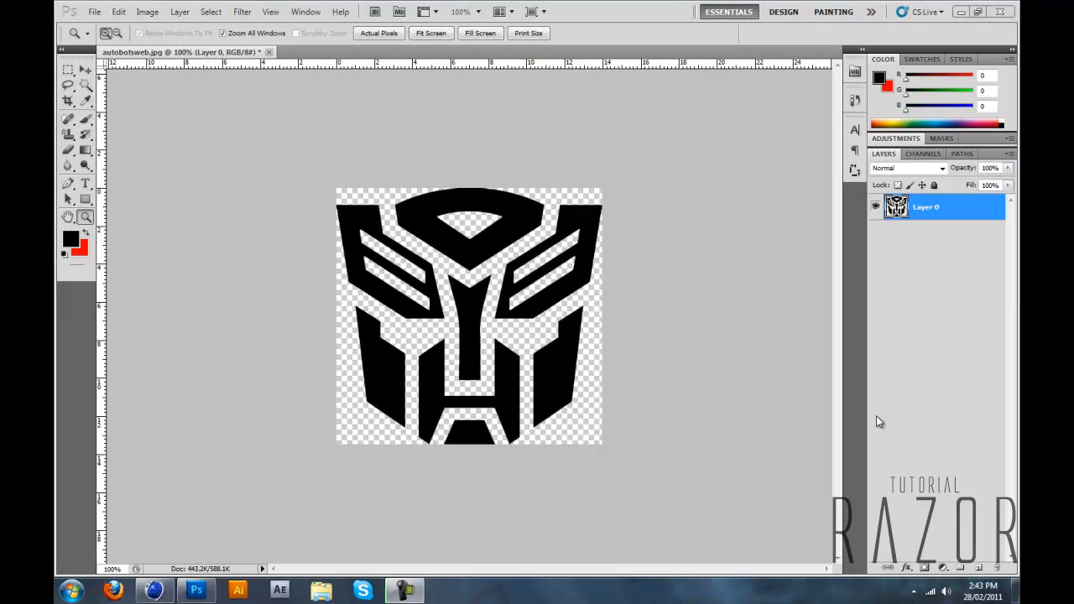
mouse_move(860, 443)
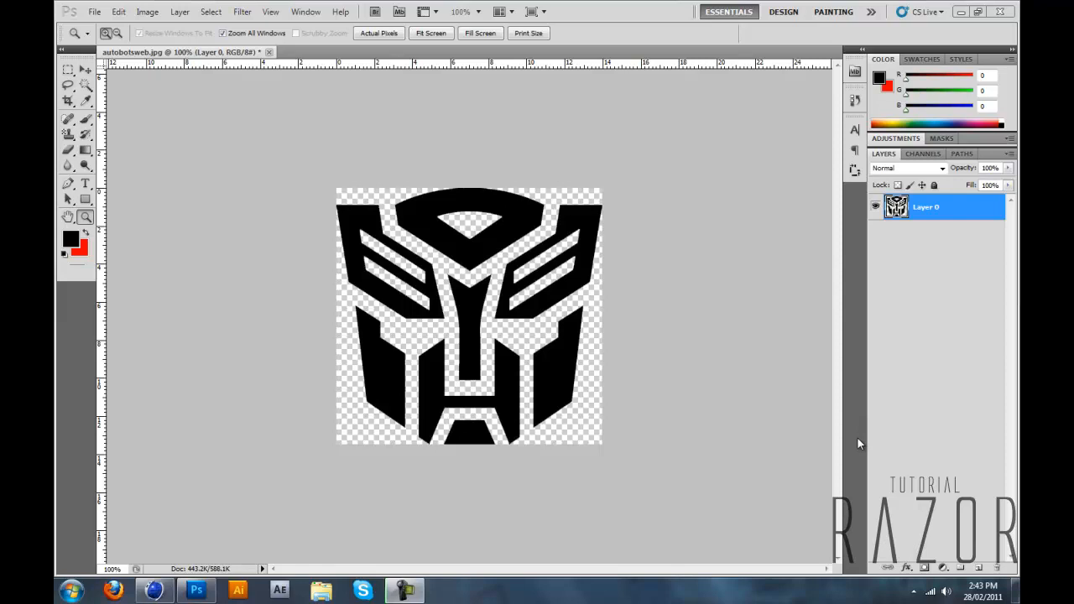
mouse_move(375, 379)
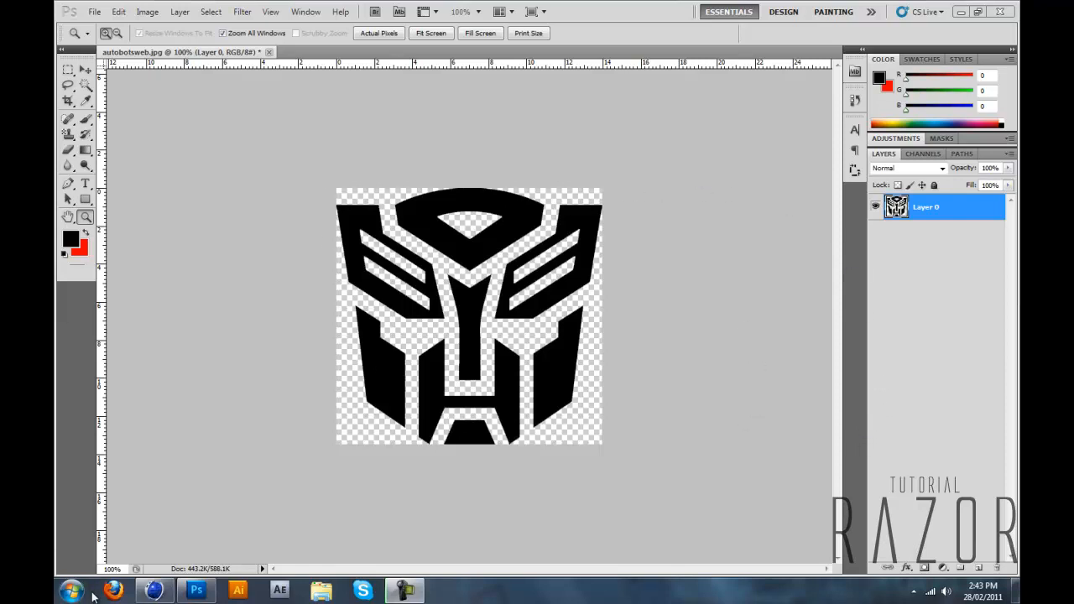
mouse_move(595, 295)
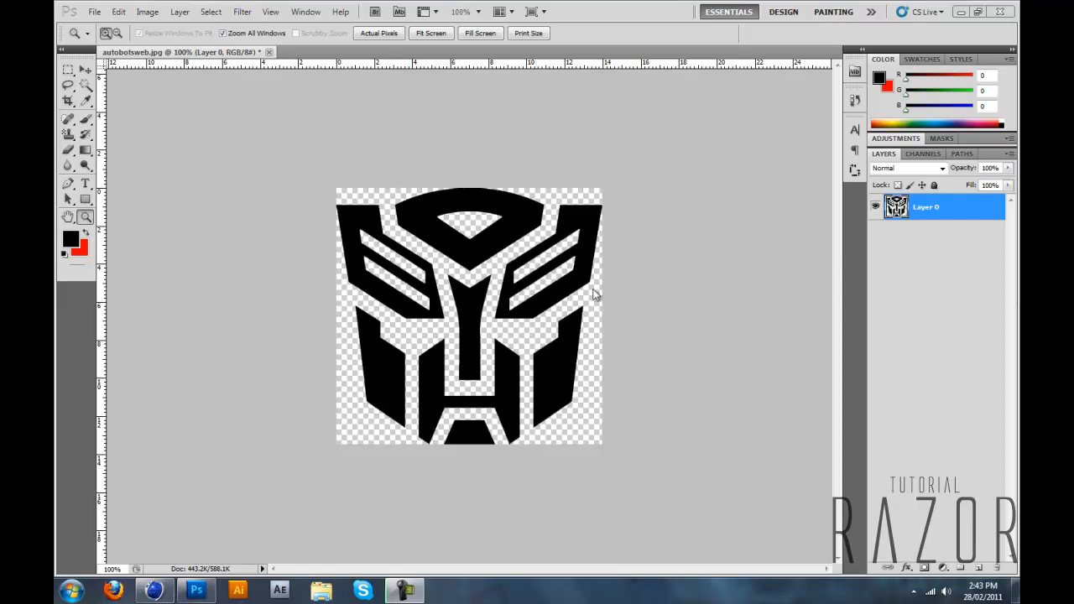
mouse_move(470, 239)
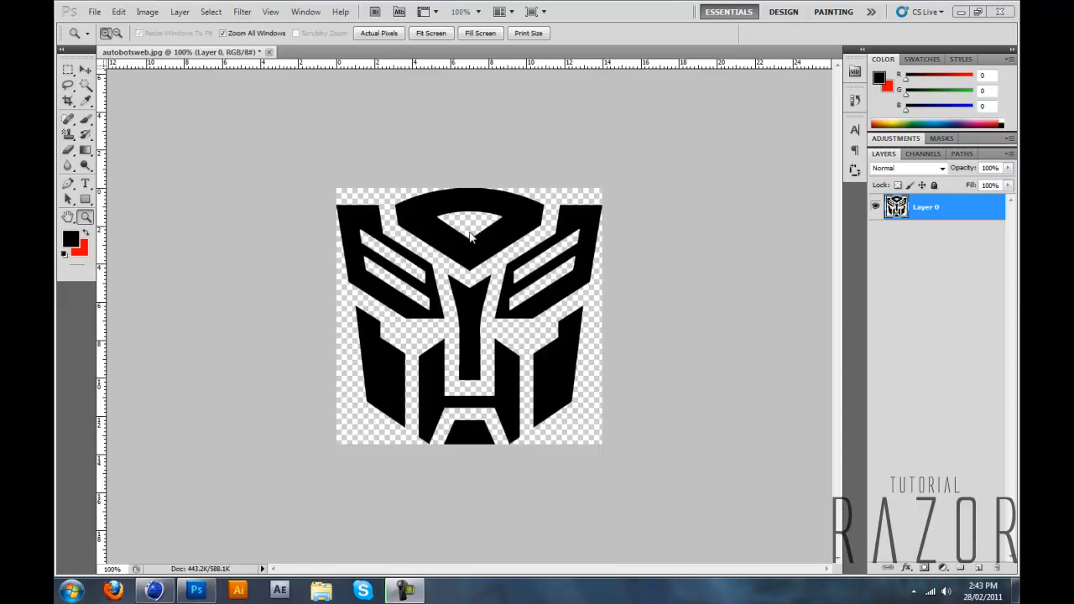
mouse_move(838, 232)
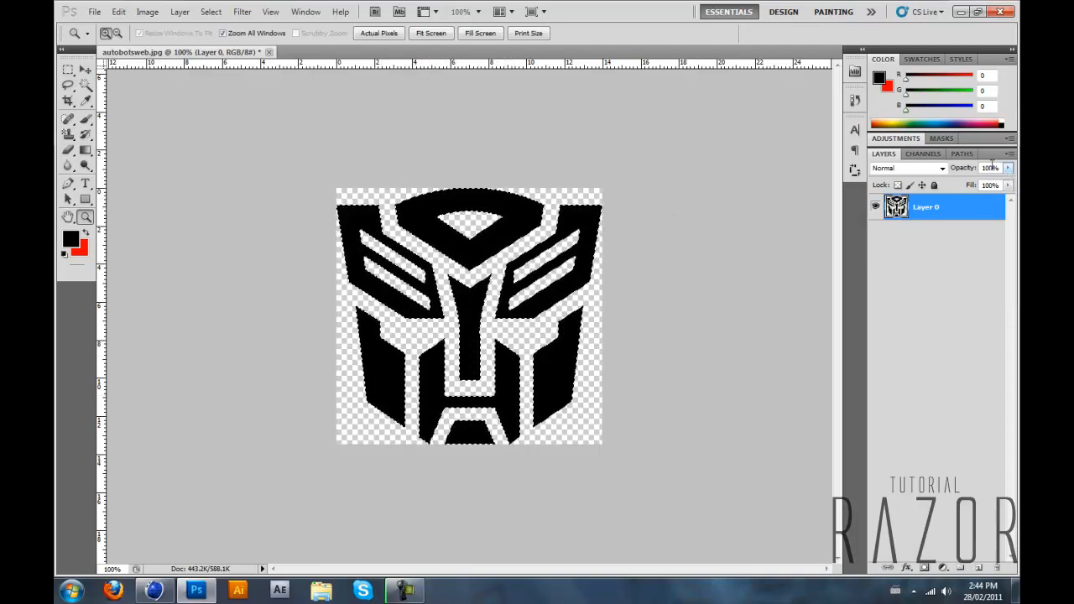
- Convert the logo selection into a work path via Make Work Path with default tolerance, then return to Layers
left_click(964, 155)
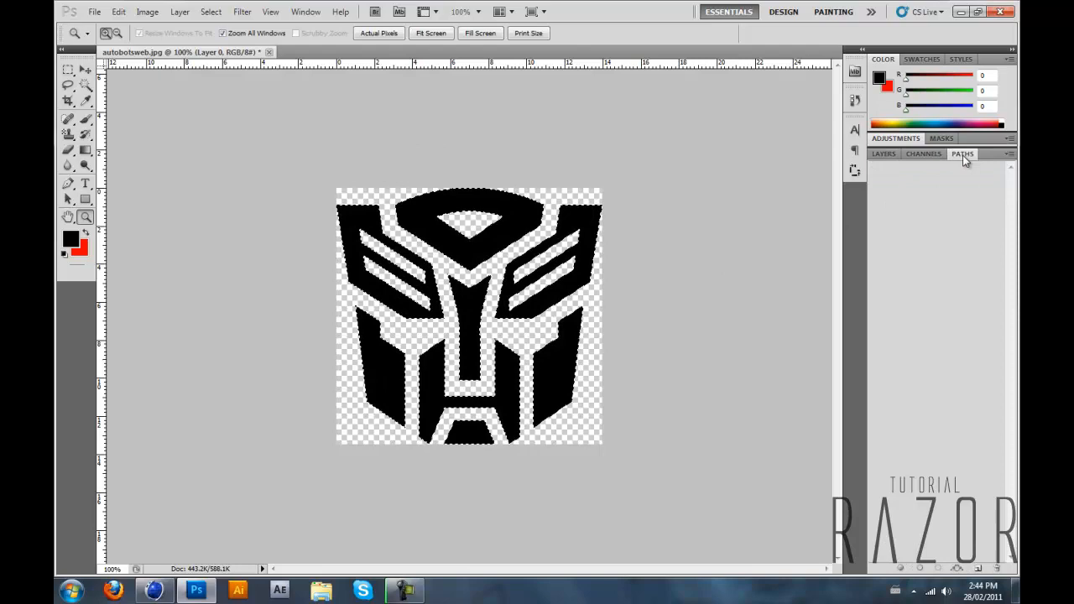
left_click(1010, 155)
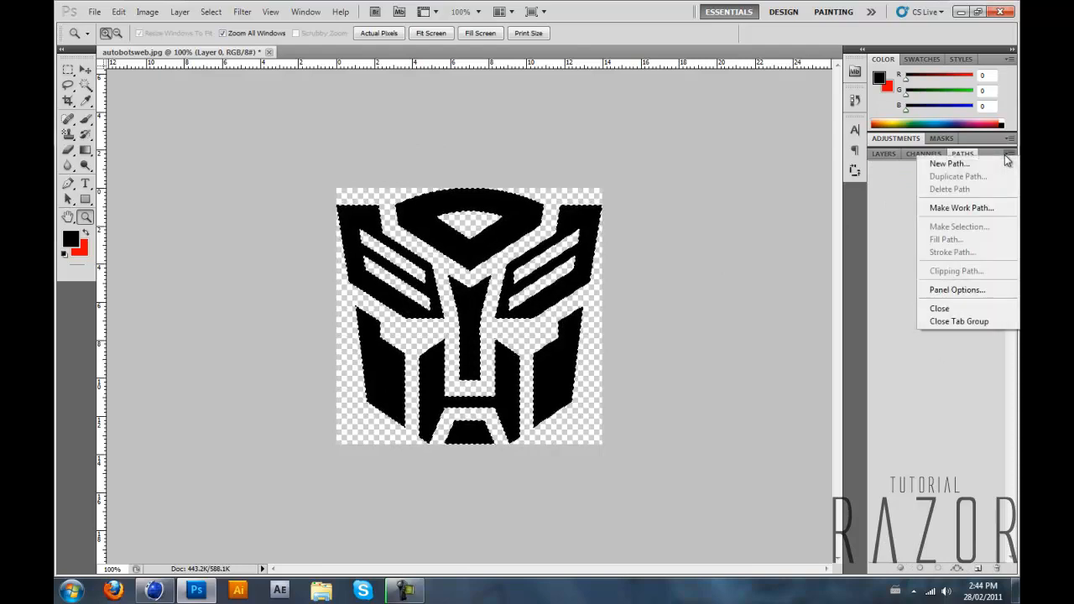
left_click(961, 208)
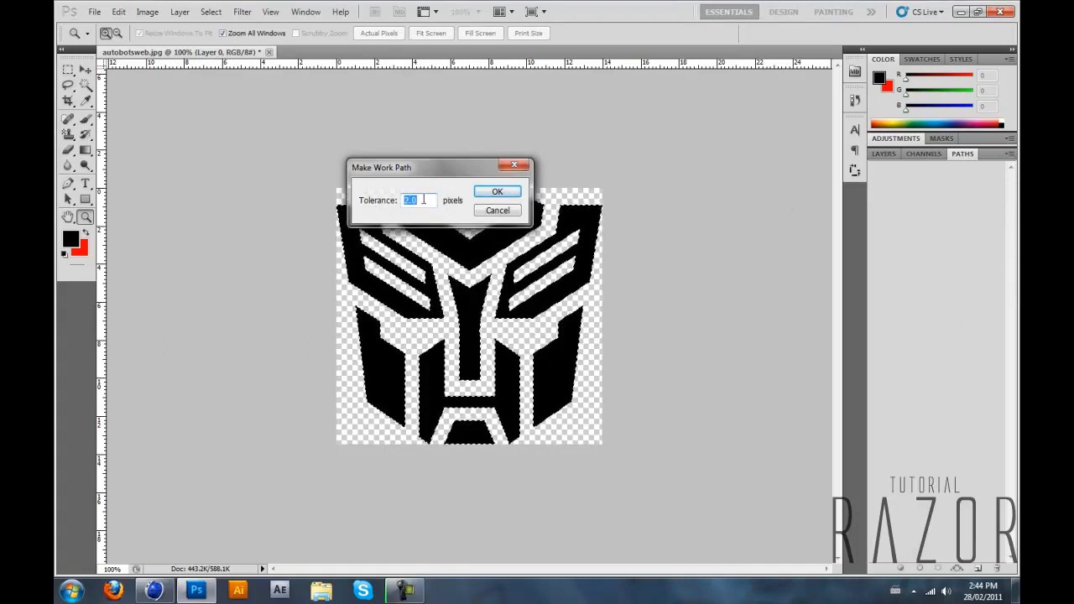
left_click(496, 191)
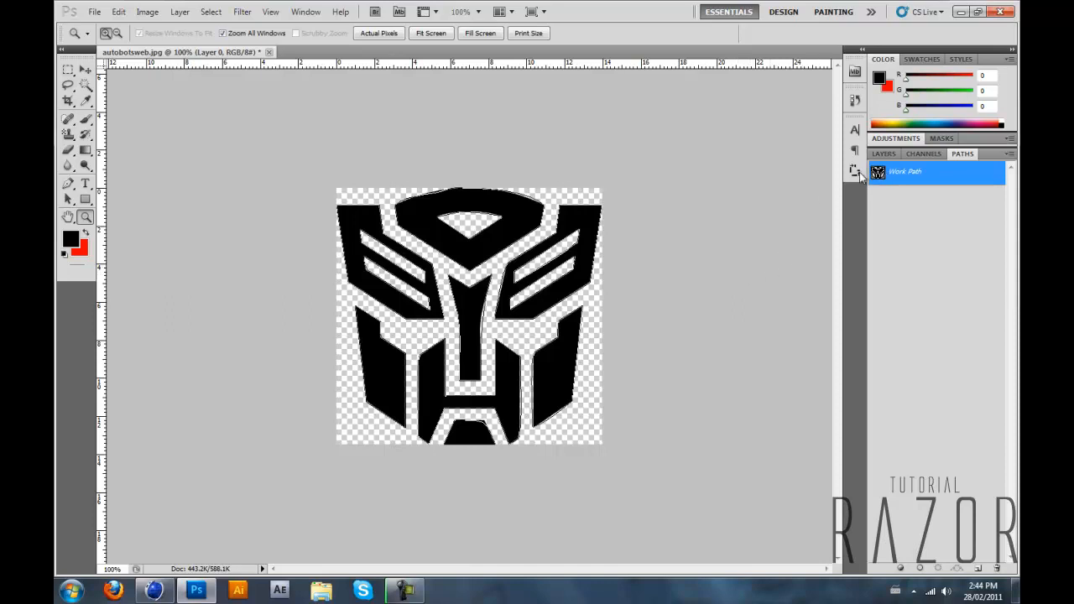
left_click(883, 154)
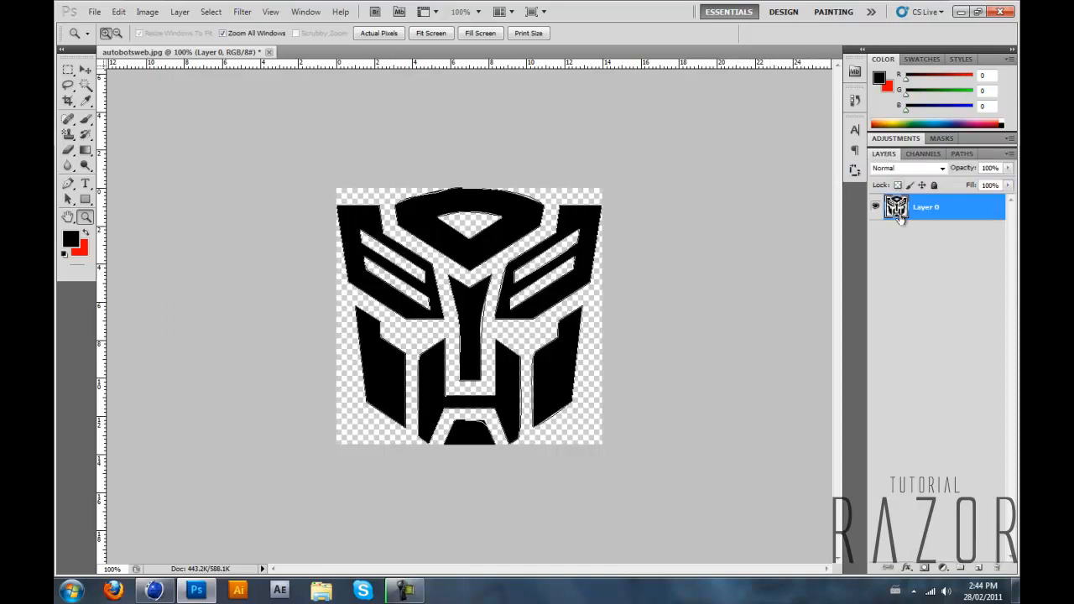
mouse_move(897, 208)
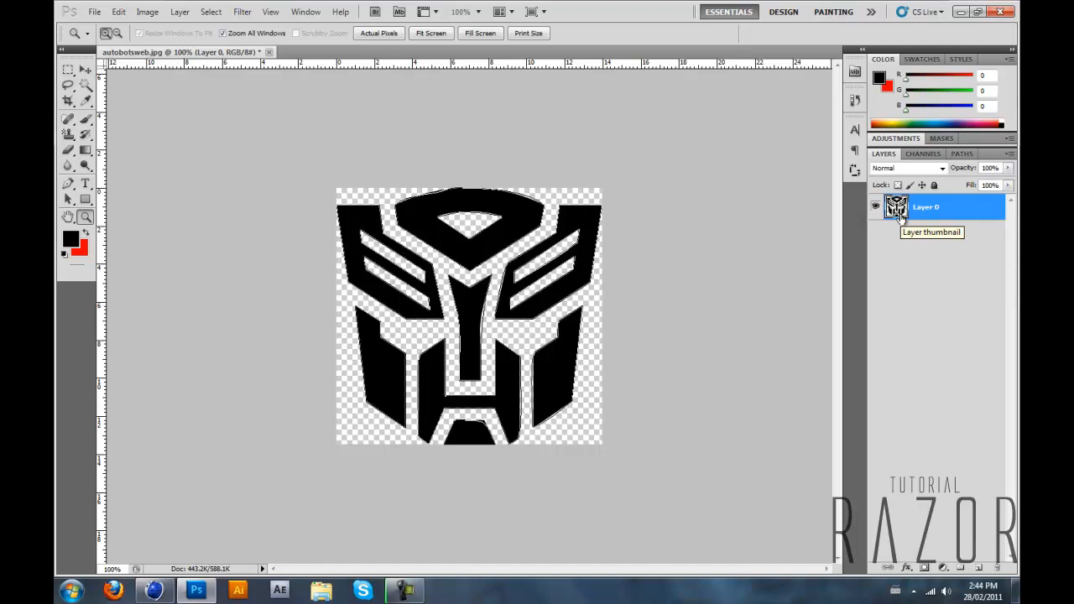
mouse_move(876, 208)
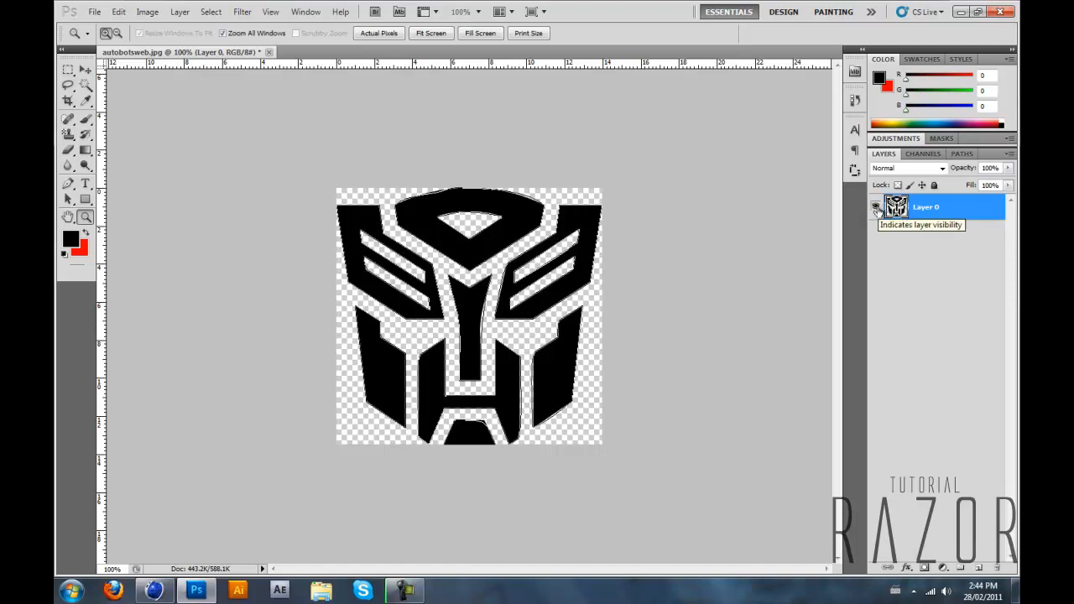
- Hide Layer 0, check the path outline at actual pixels, and go to the Paths panel to discard it
left_click(877, 208)
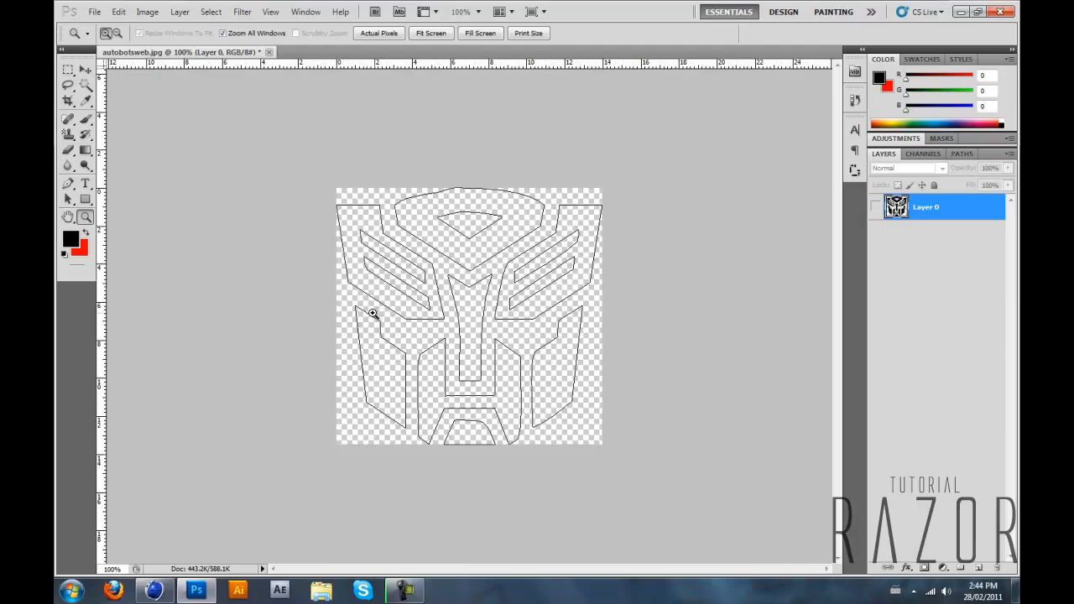
mouse_move(260, 428)
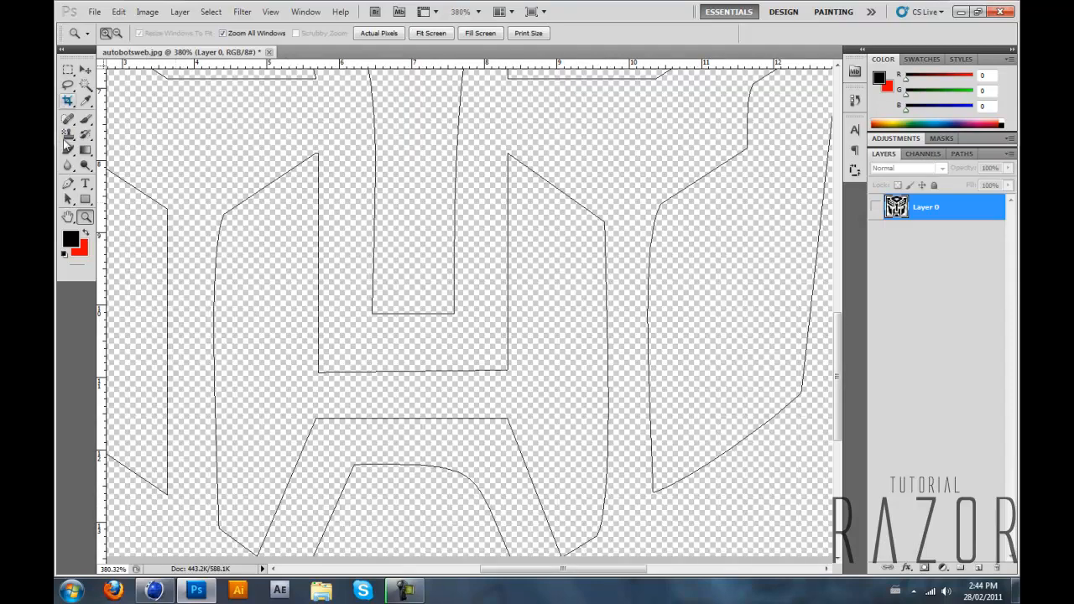
left_click(380, 33)
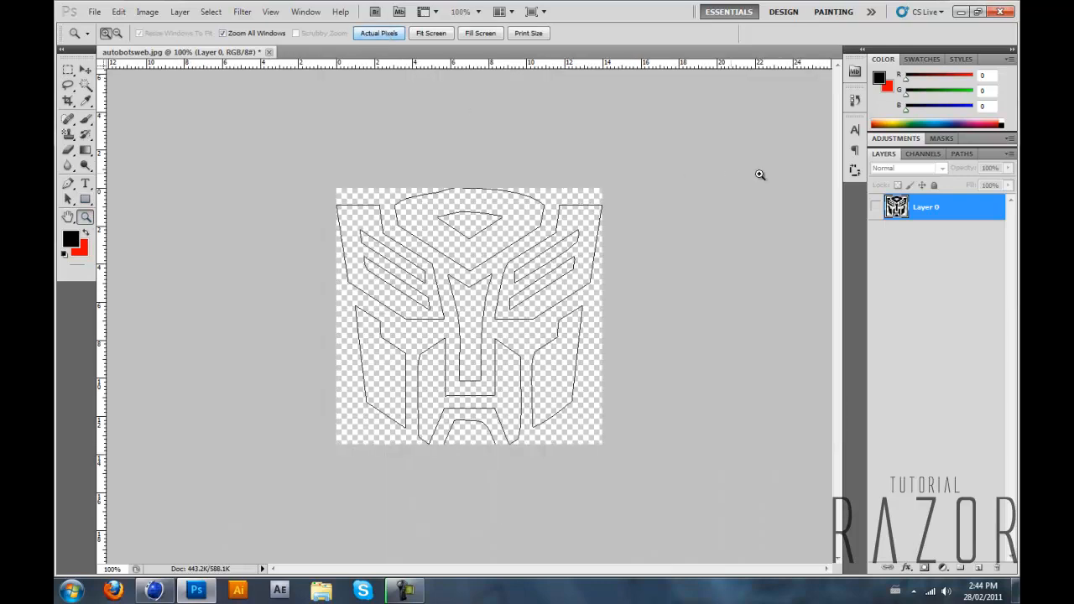
left_click(963, 154)
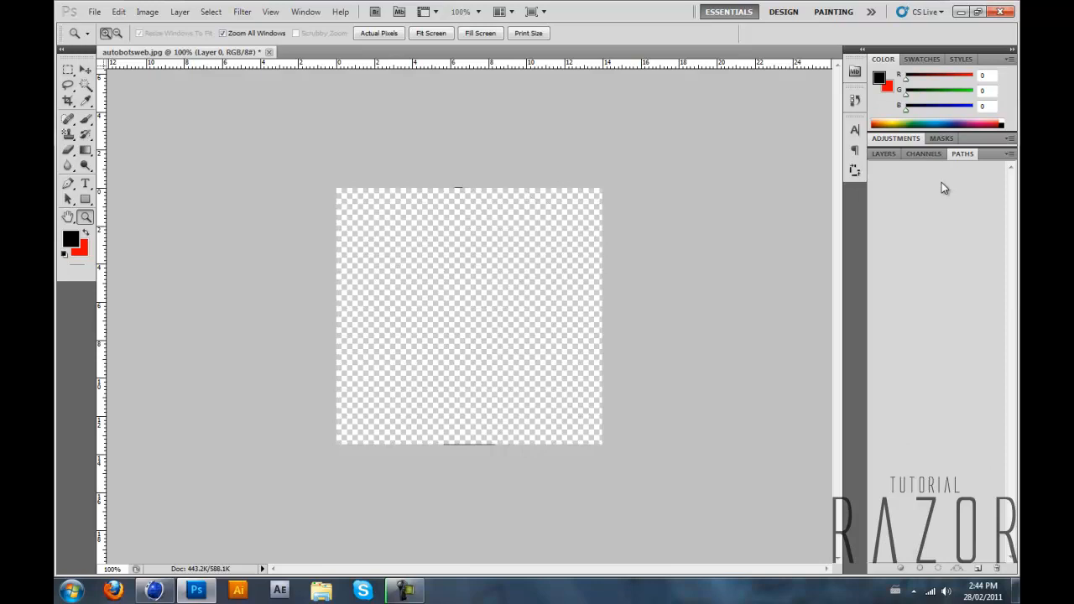
- Show the logo layer again and place Pen Tool anchor points along the central piece's edge
left_click(883, 155)
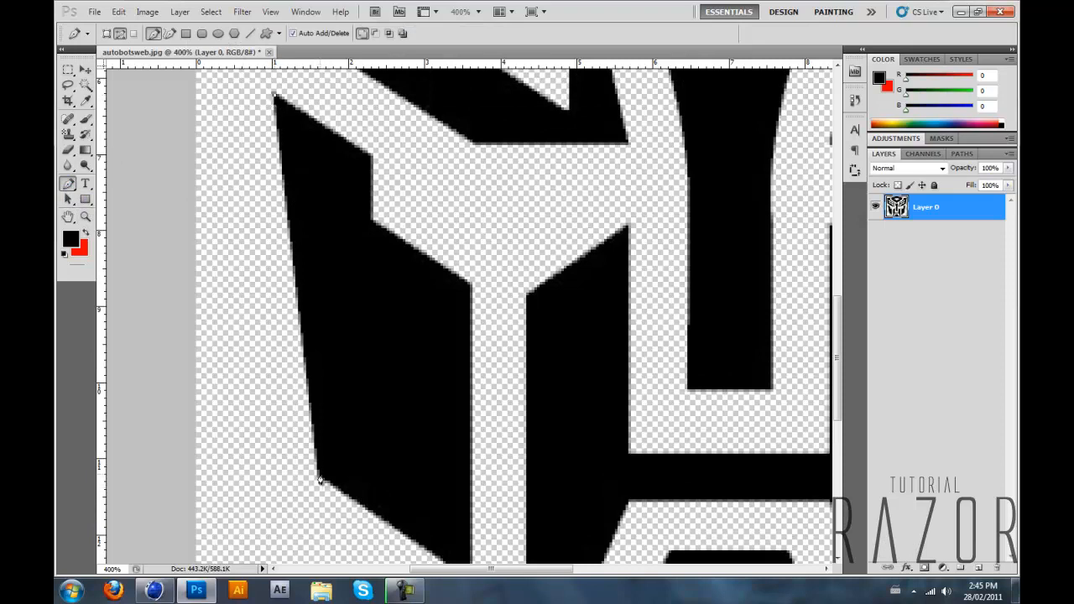
scroll("down", 3)
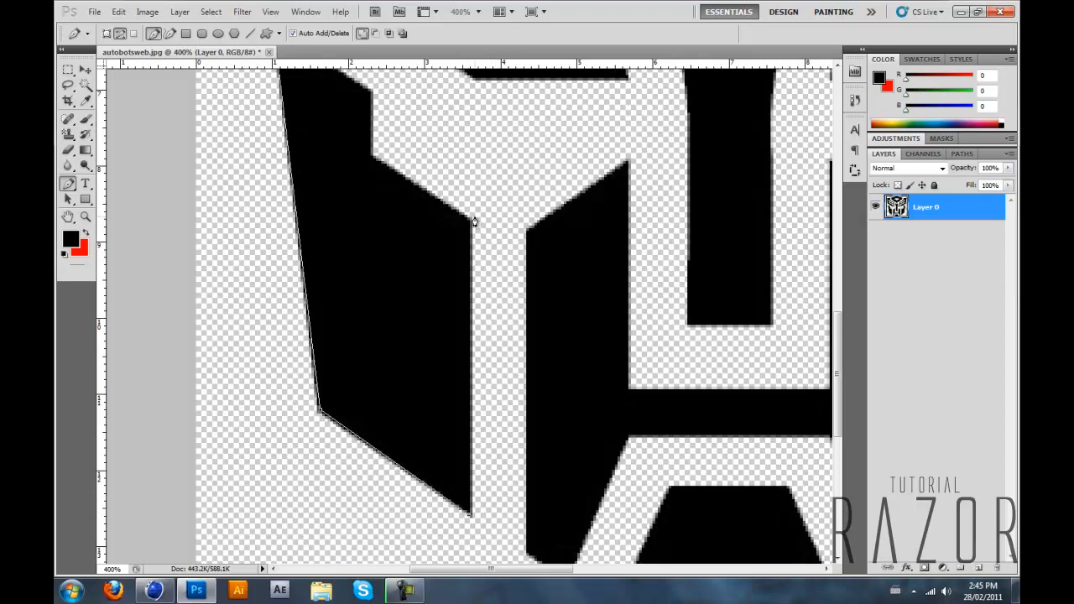
mouse_move(470, 228)
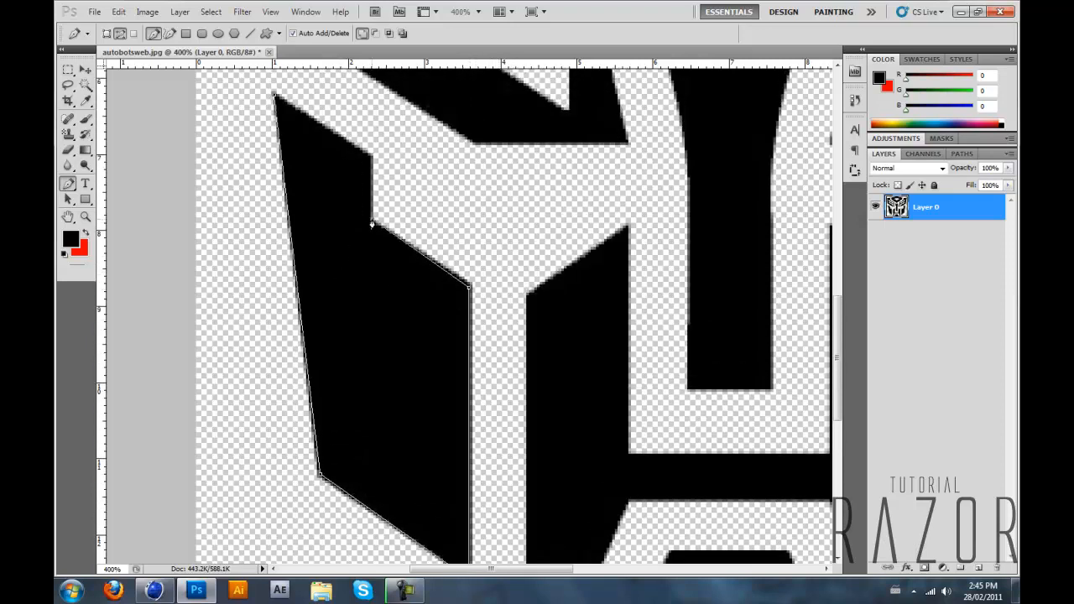
mouse_move(389, 188)
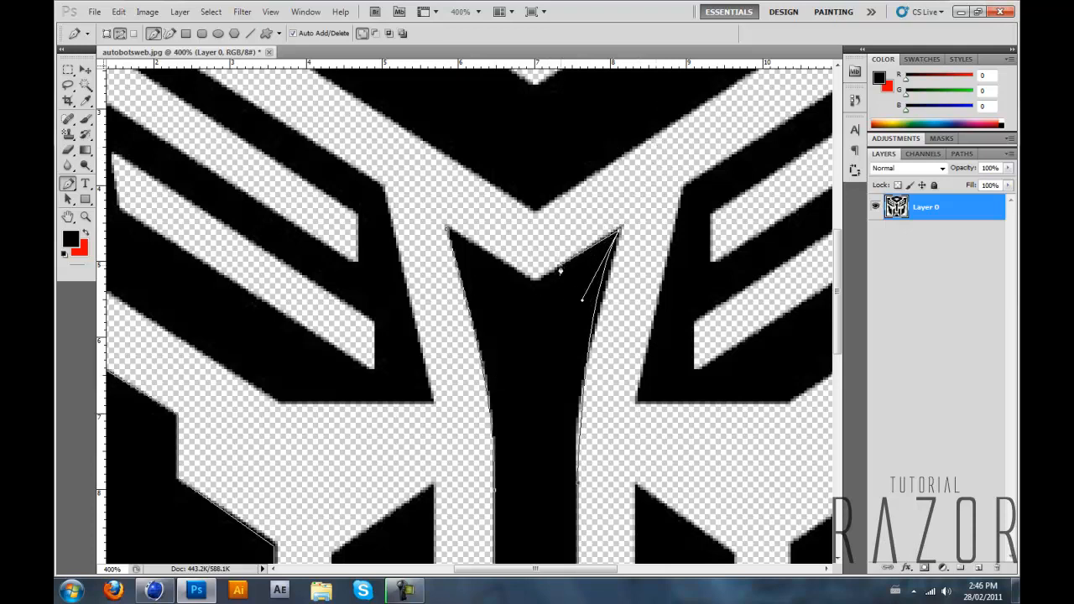
left_click(535, 283)
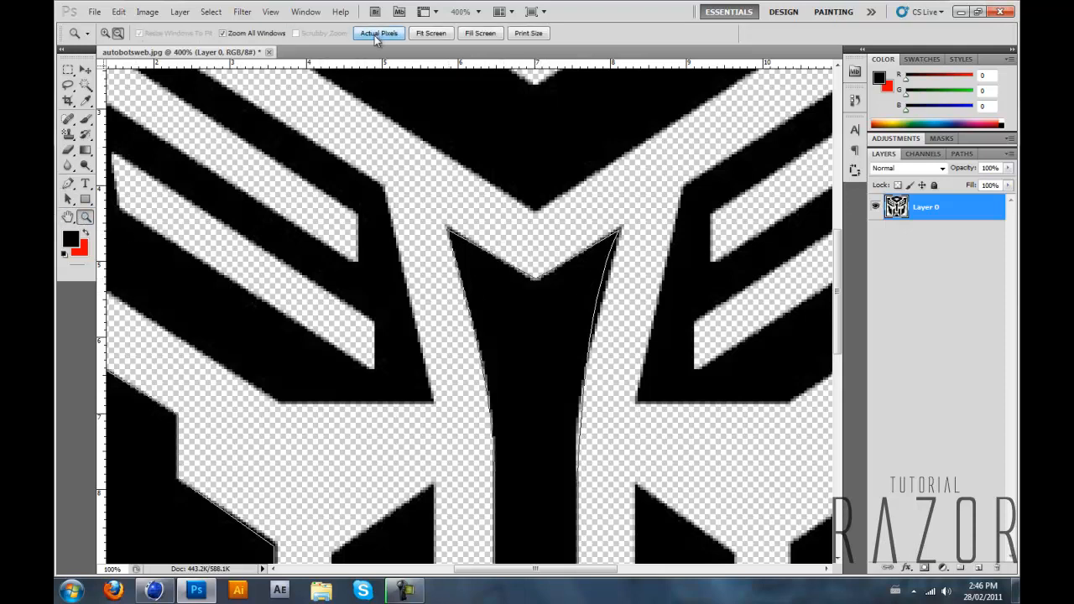
- Export the Work Path through Paths to Illustrator and save the .ai file in the Paths-AI folder
left_click(378, 33)
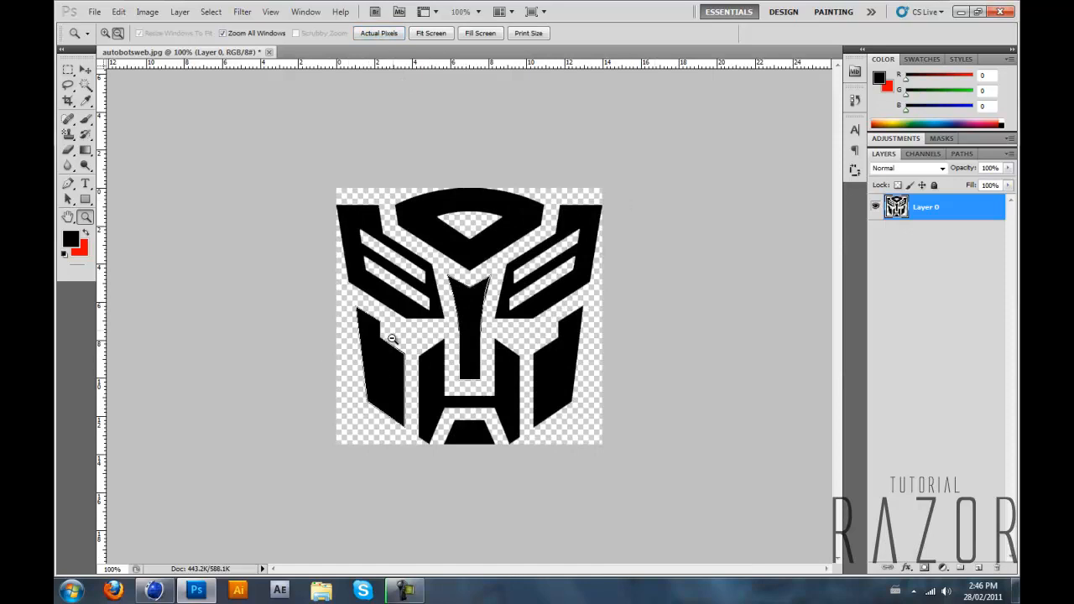
mouse_move(542, 279)
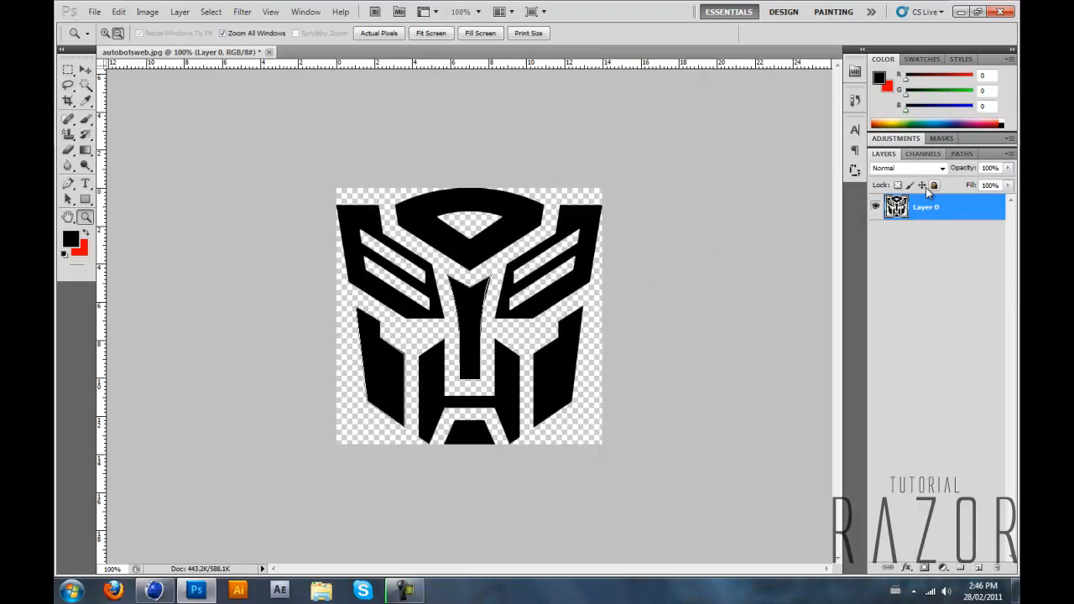
left_click(964, 155)
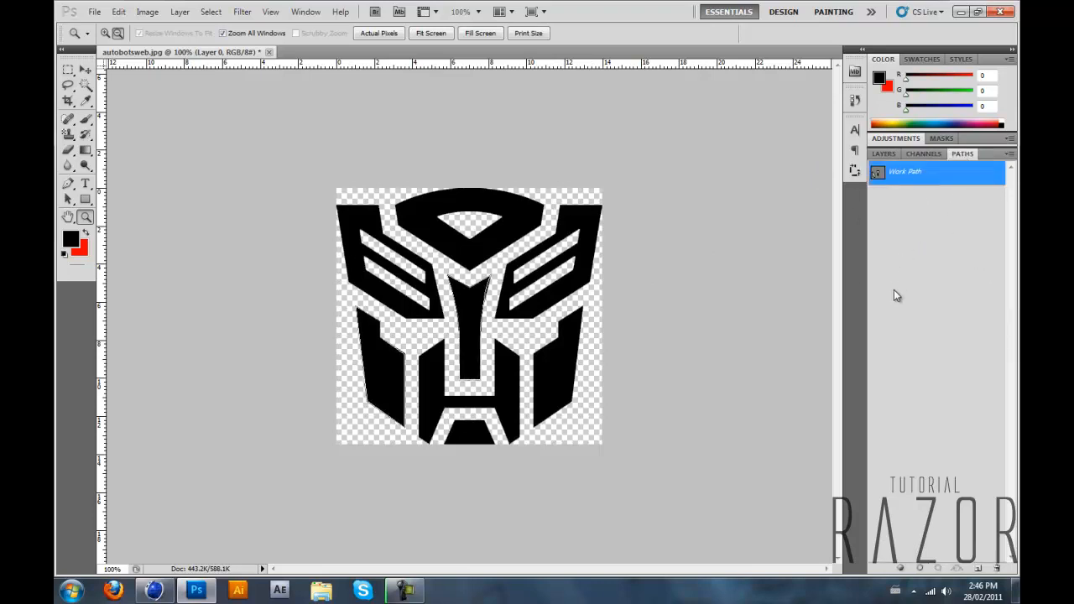
left_click(94, 10)
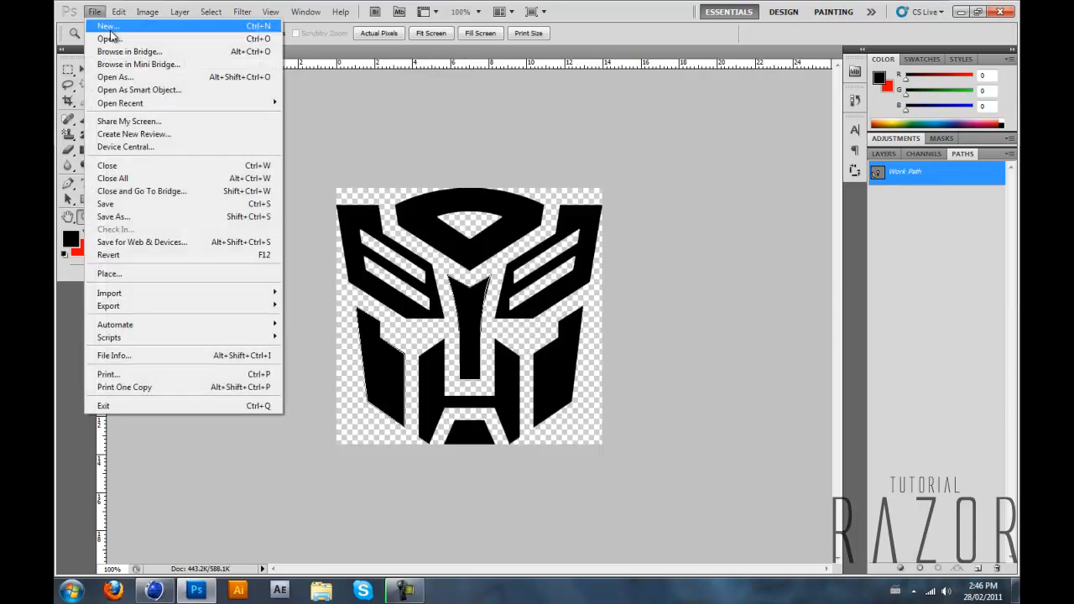
mouse_move(155, 292)
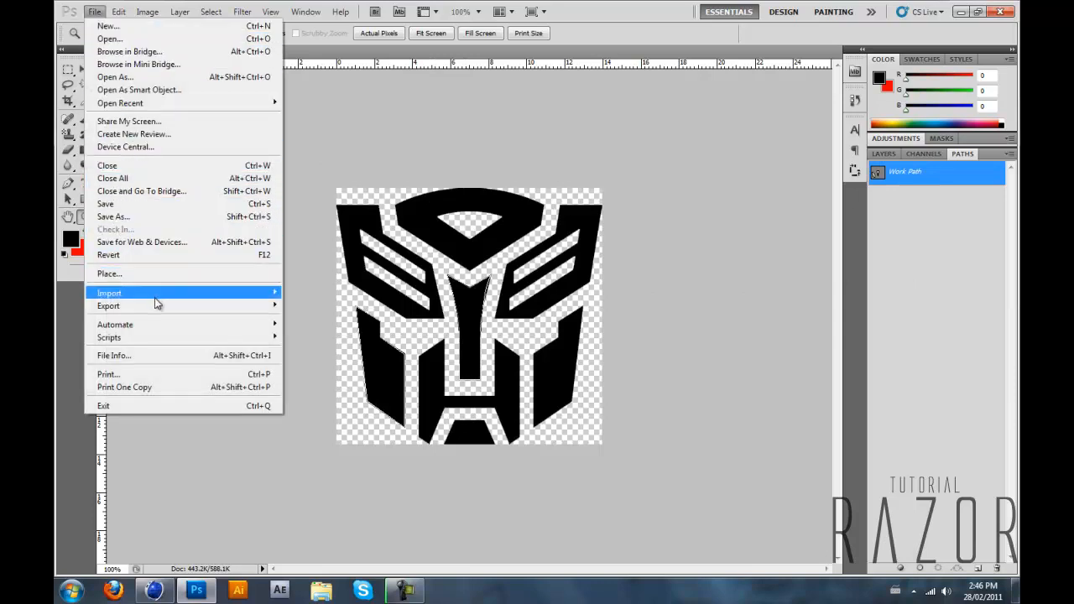
left_click(107, 306)
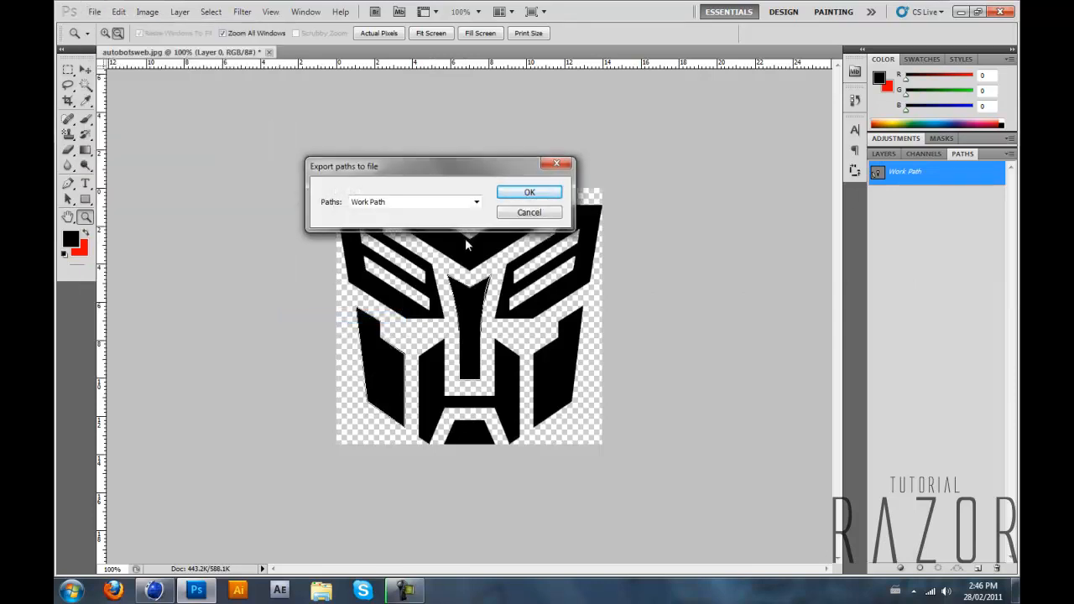
left_click(530, 191)
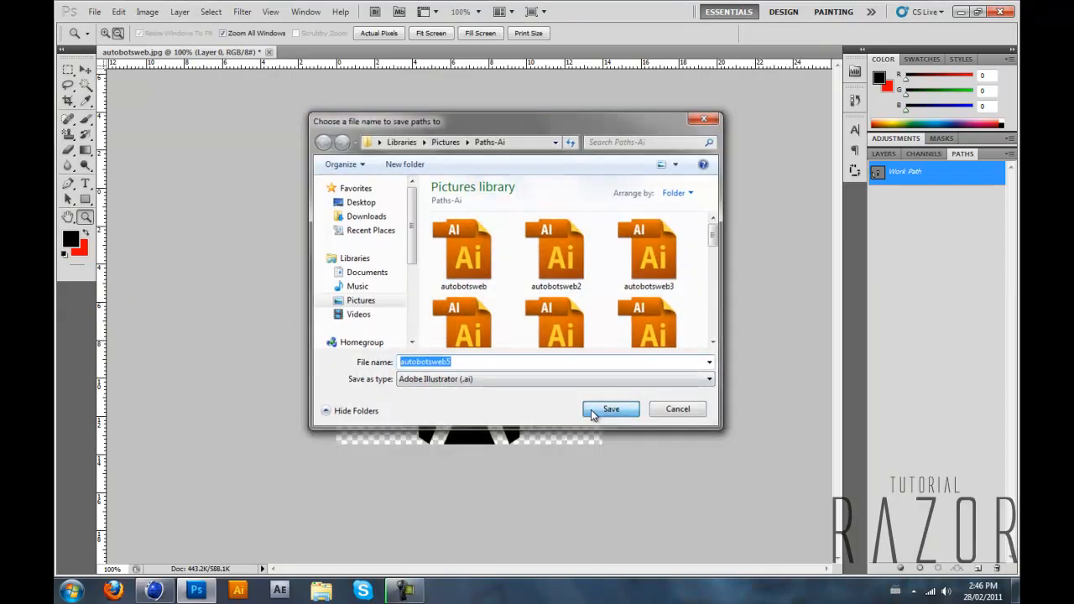
left_click(611, 410)
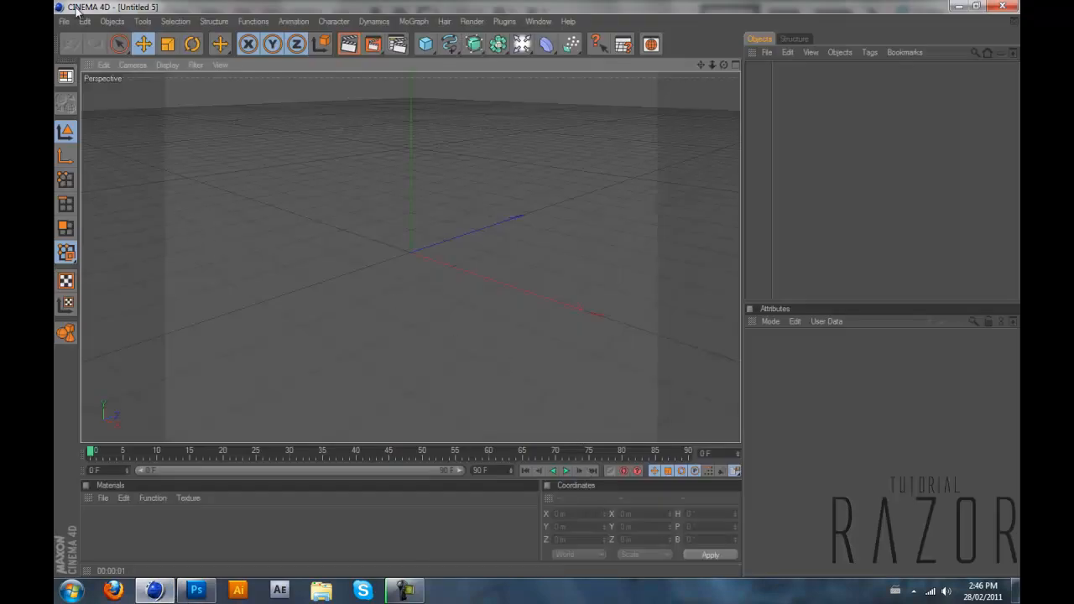
mouse_move(60, 27)
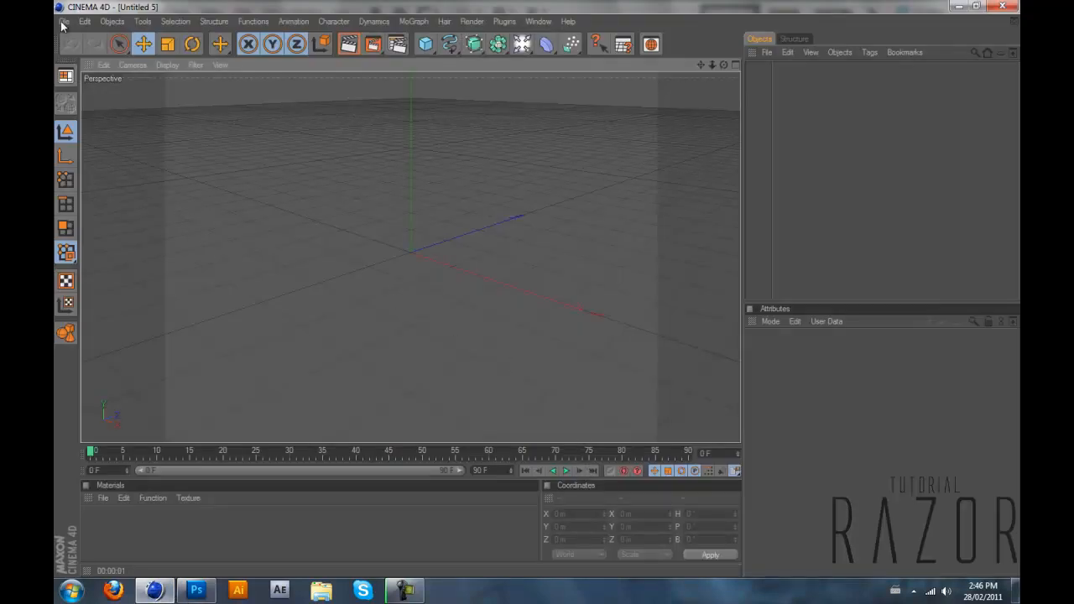
- Import the exported .ai file with default Illustrator Import settings so the logo splines appear as a null object
left_click(63, 21)
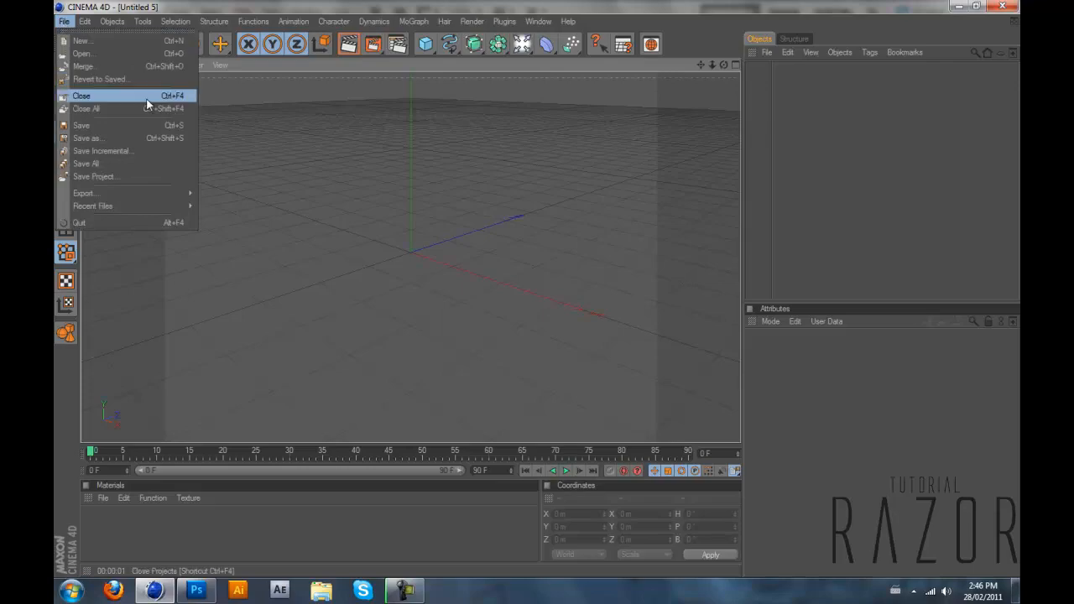
left_click(83, 52)
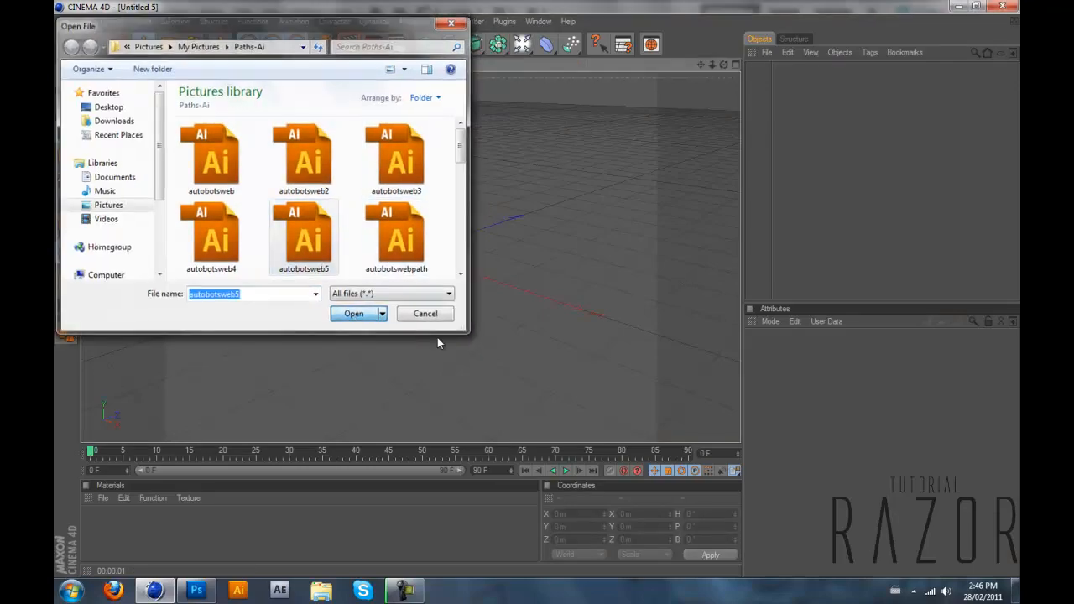
left_click(353, 313)
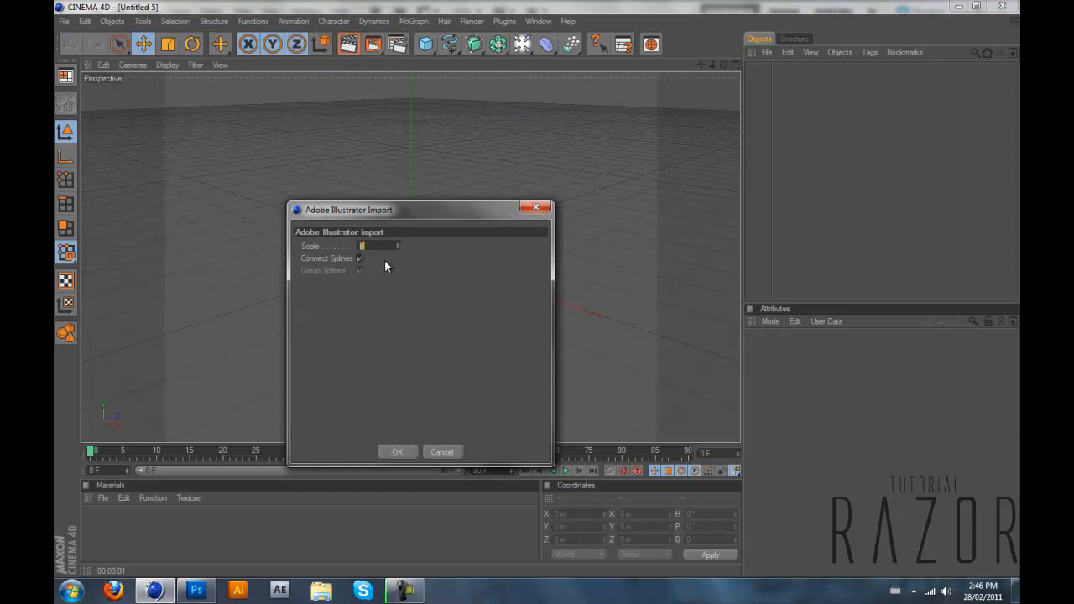
left_click(396, 452)
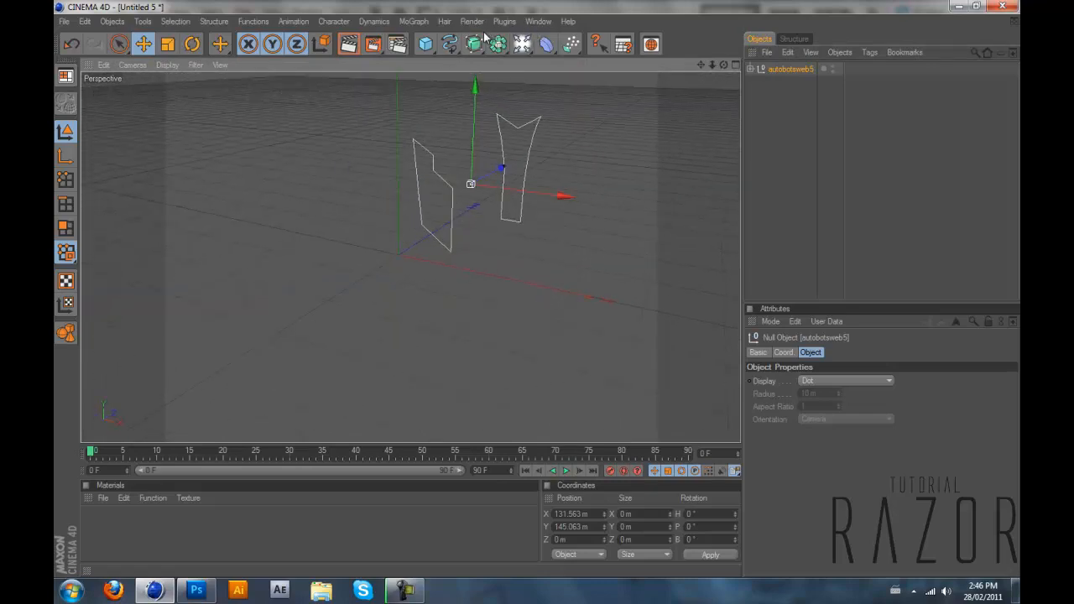
- Add an Extrude NURBS generator and place the imported logo null object inside it
left_click(450, 43)
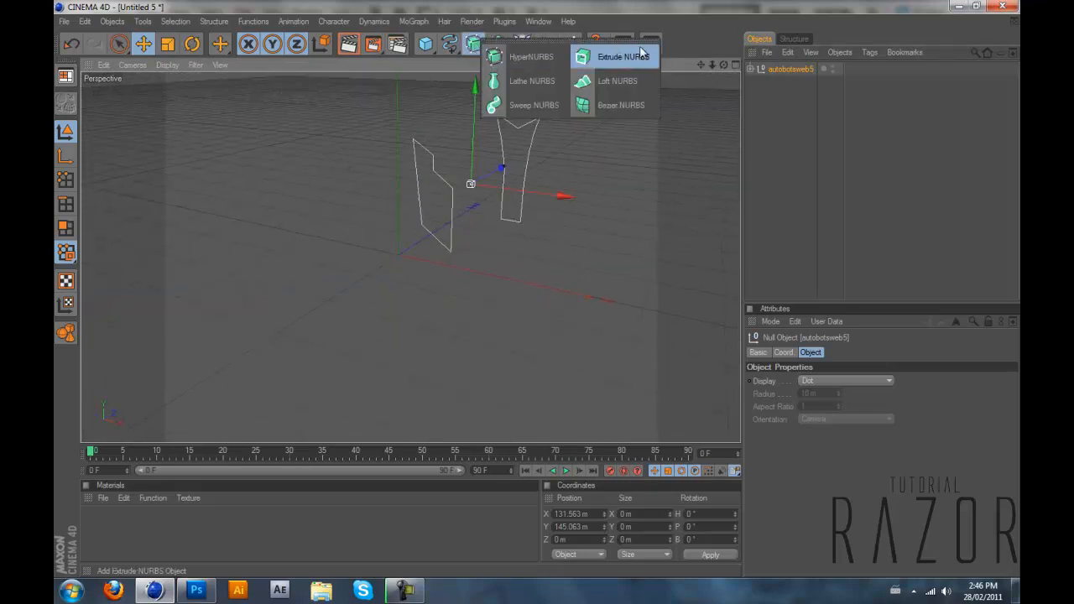
left_click(621, 57)
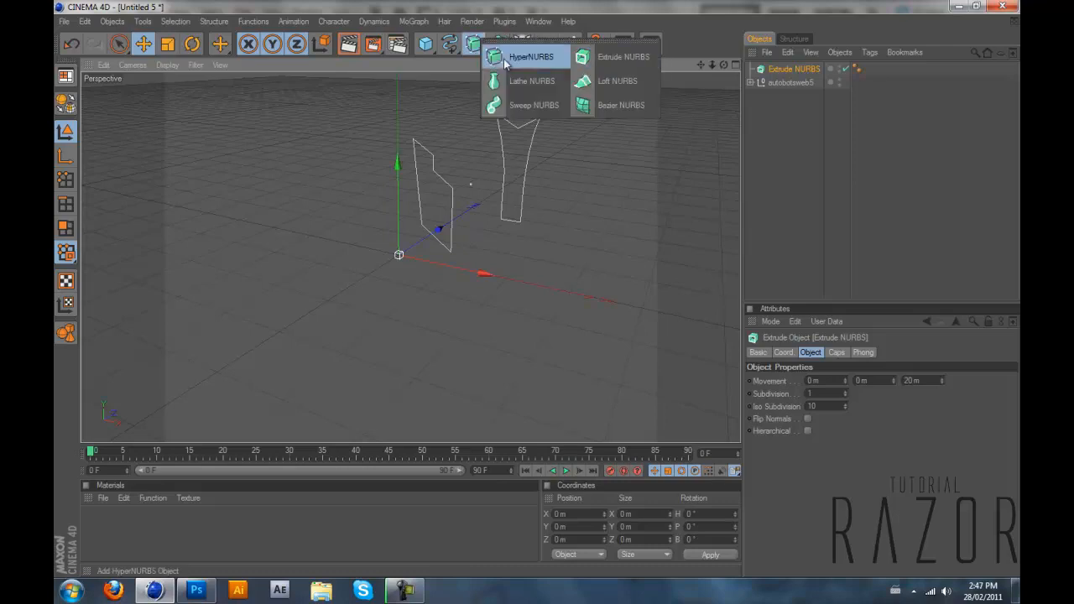
left_click(623, 57)
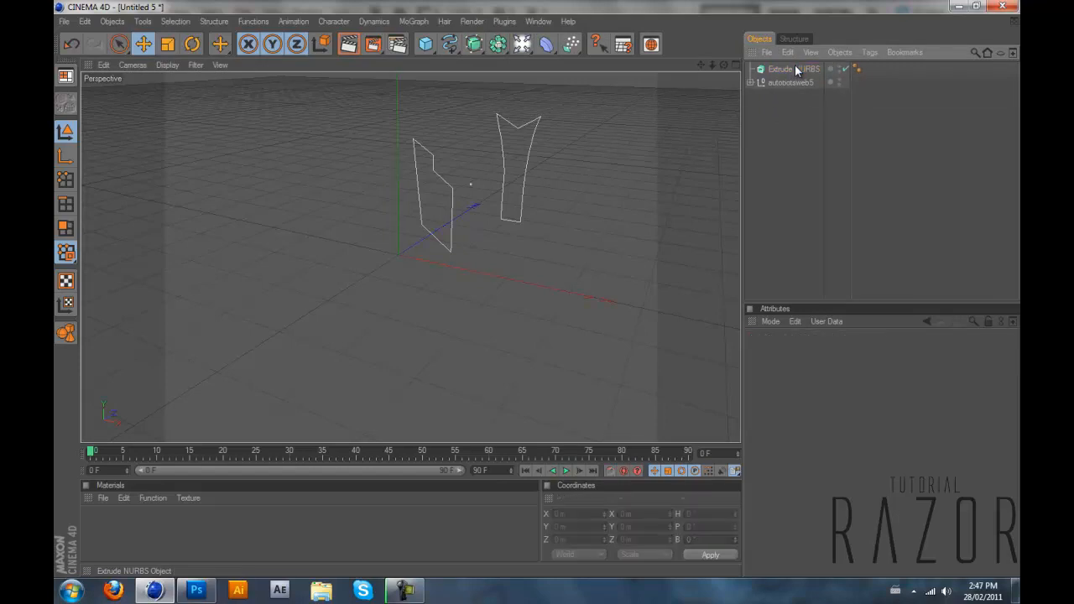
left_click(781, 68)
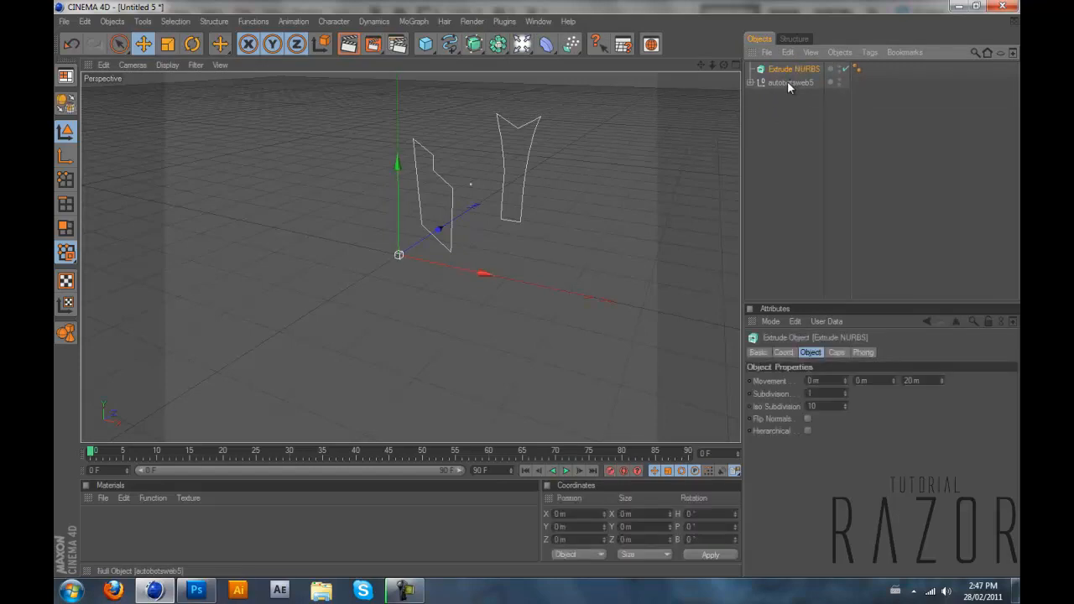
left_click(792, 82)
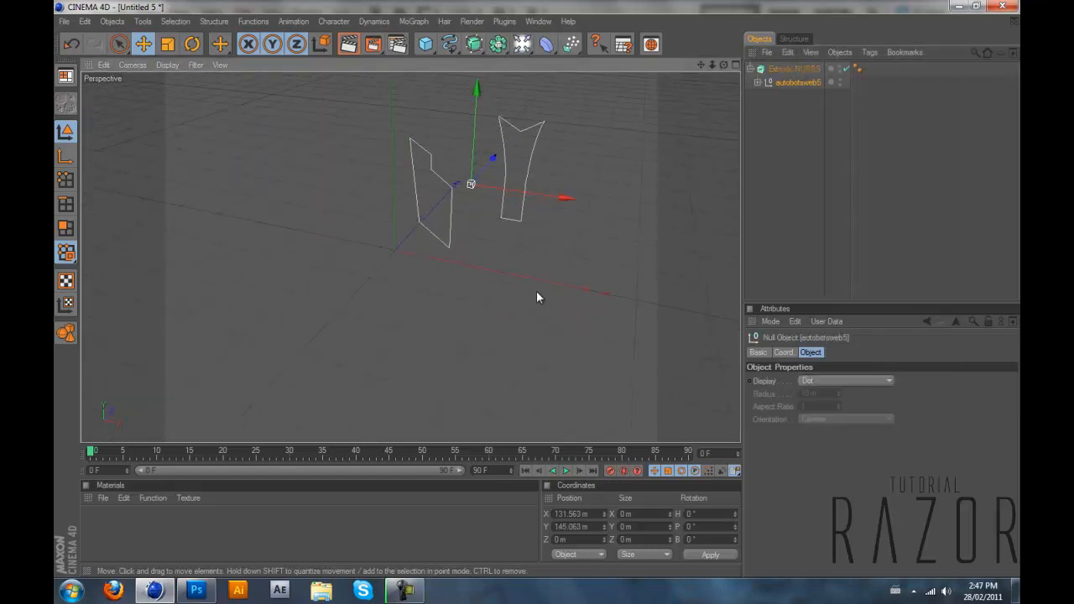
- Enable Hierarchical on the Extrude NURBS so every logo piece is extruded
left_click(792, 69)
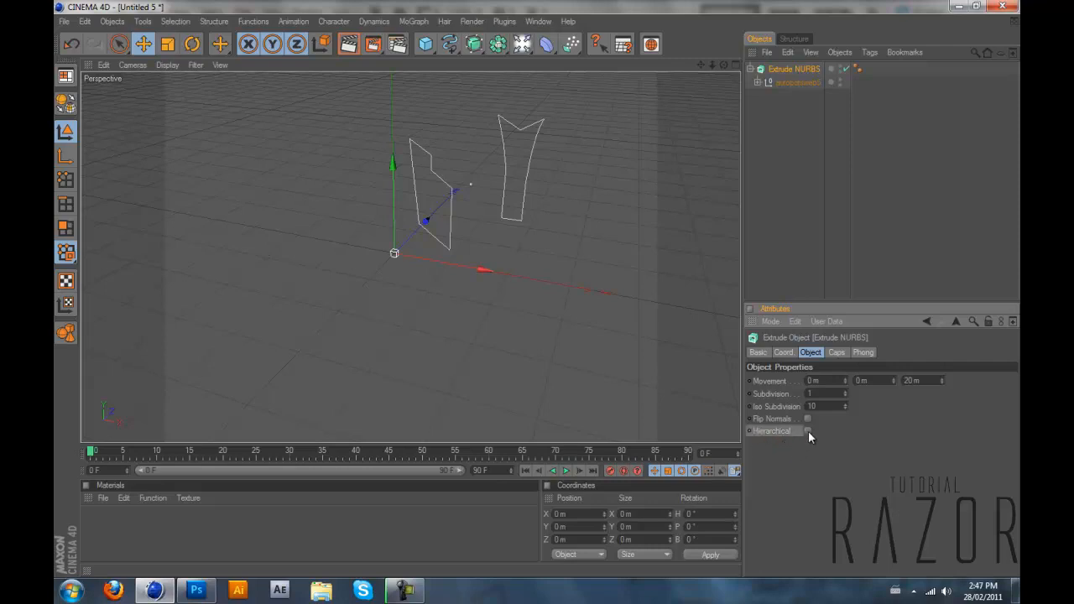
left_click(807, 430)
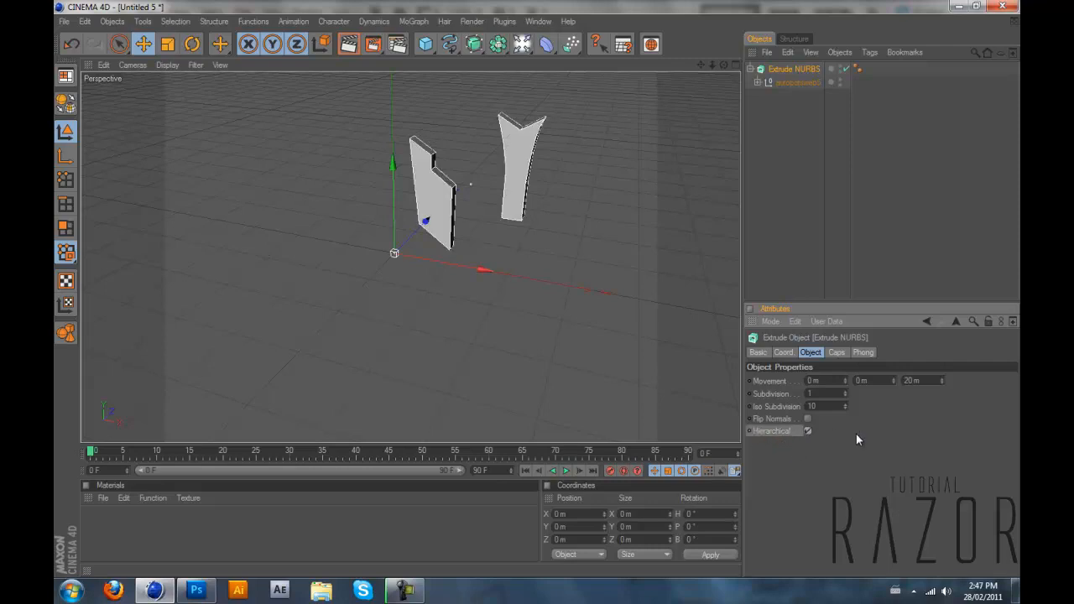
mouse_move(853, 450)
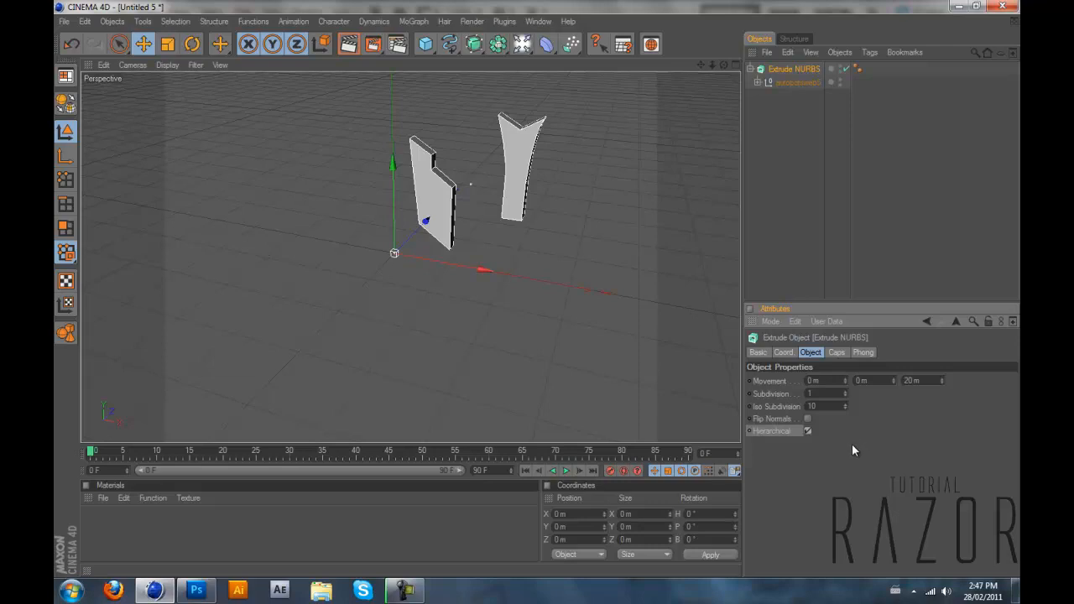
left_click(826, 393)
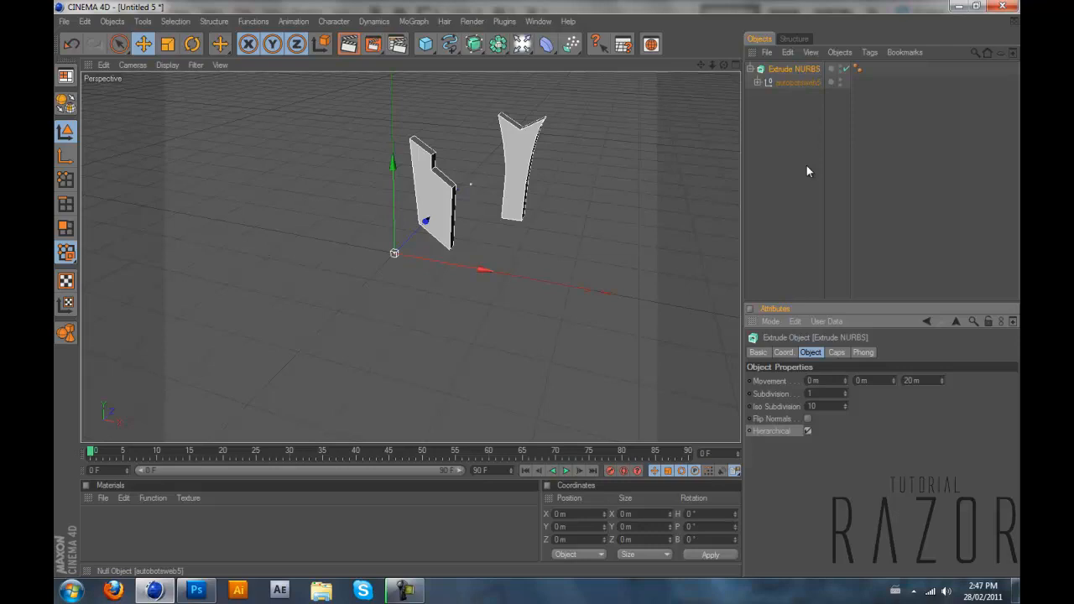
mouse_move(826, 443)
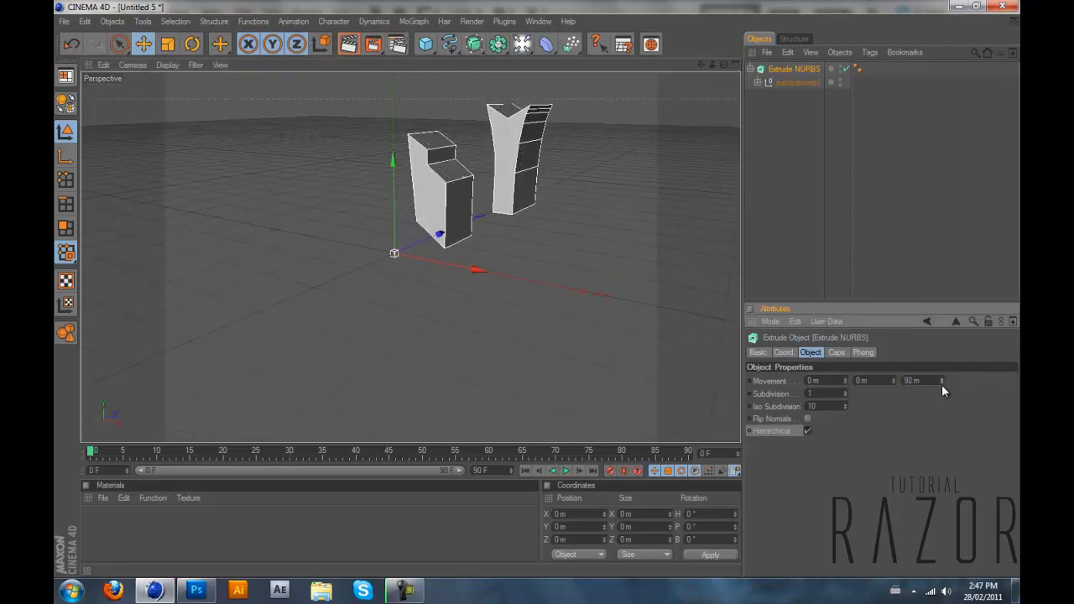
- Set the Extrude NURBS Start and End caps to Fillet Cap for rounded edges
left_click(836, 353)
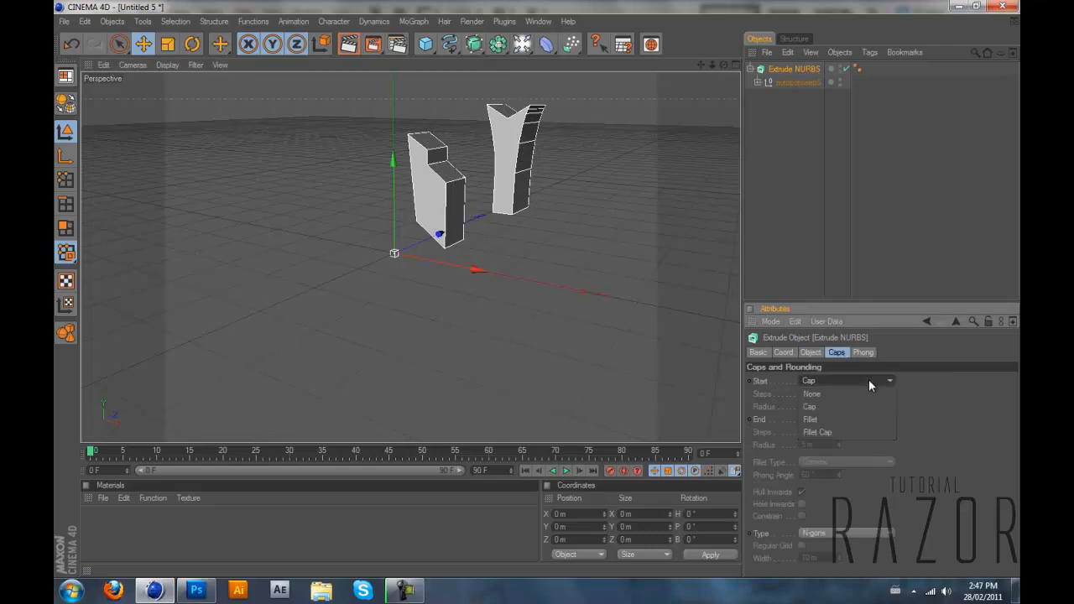
left_click(815, 433)
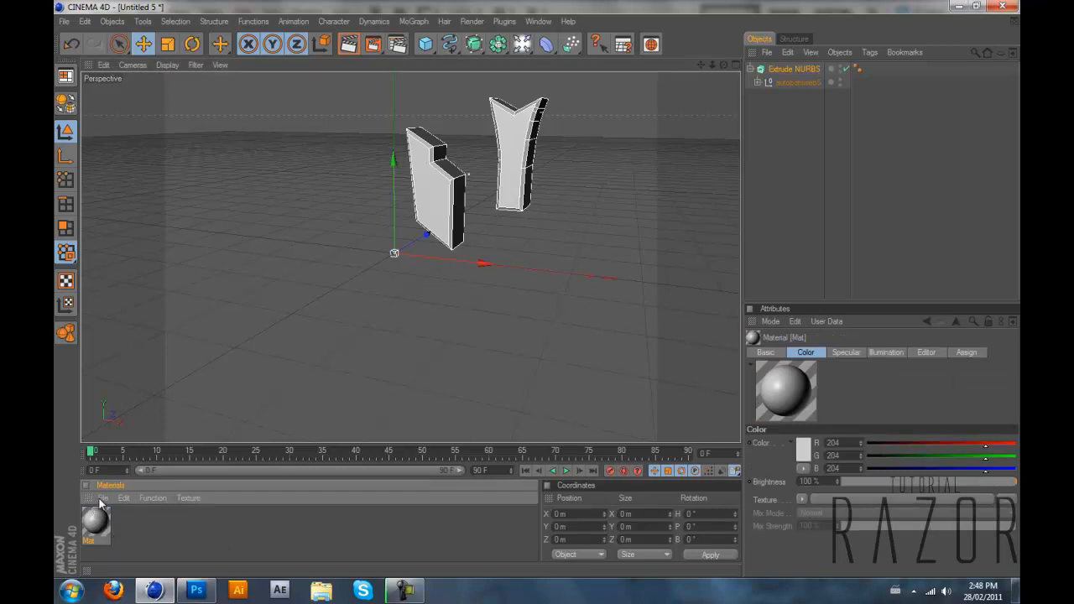
- Edit the new material and start loading an image into its Color channel texture
double_click(94, 523)
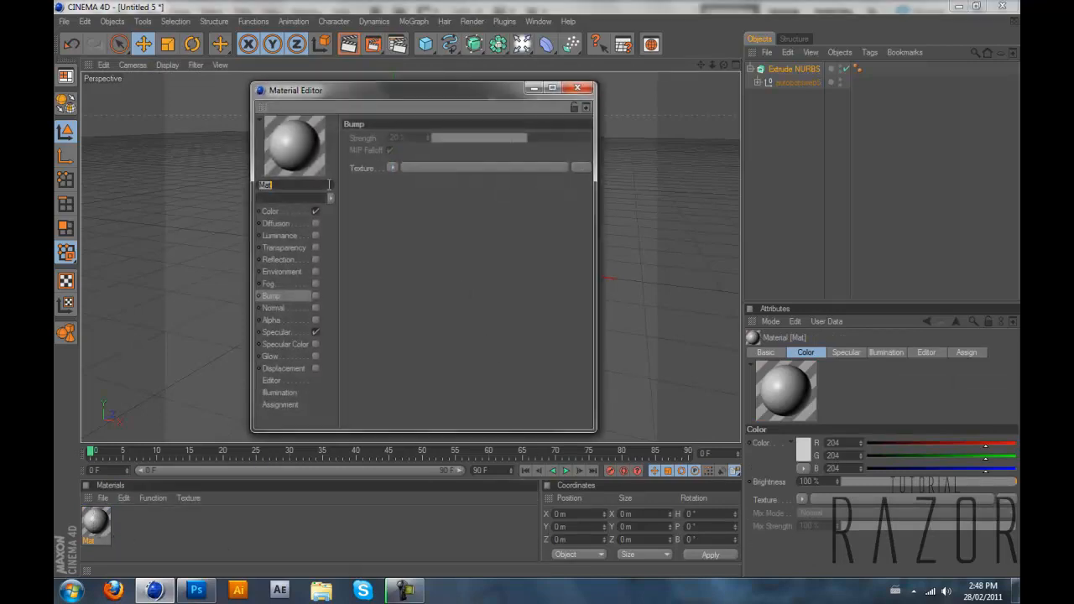
left_click(270, 211)
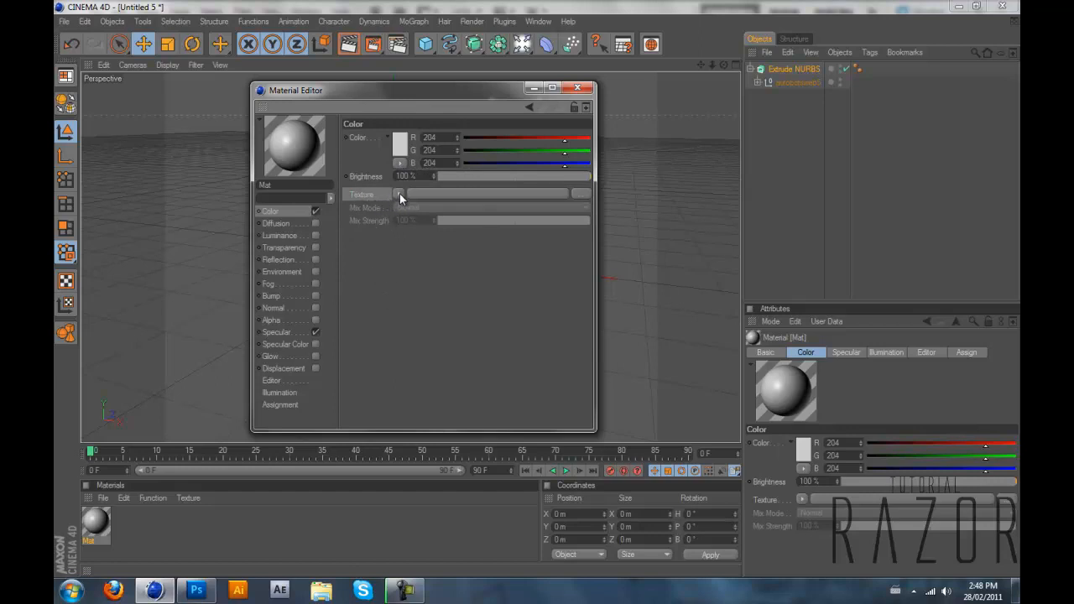
left_click(400, 195)
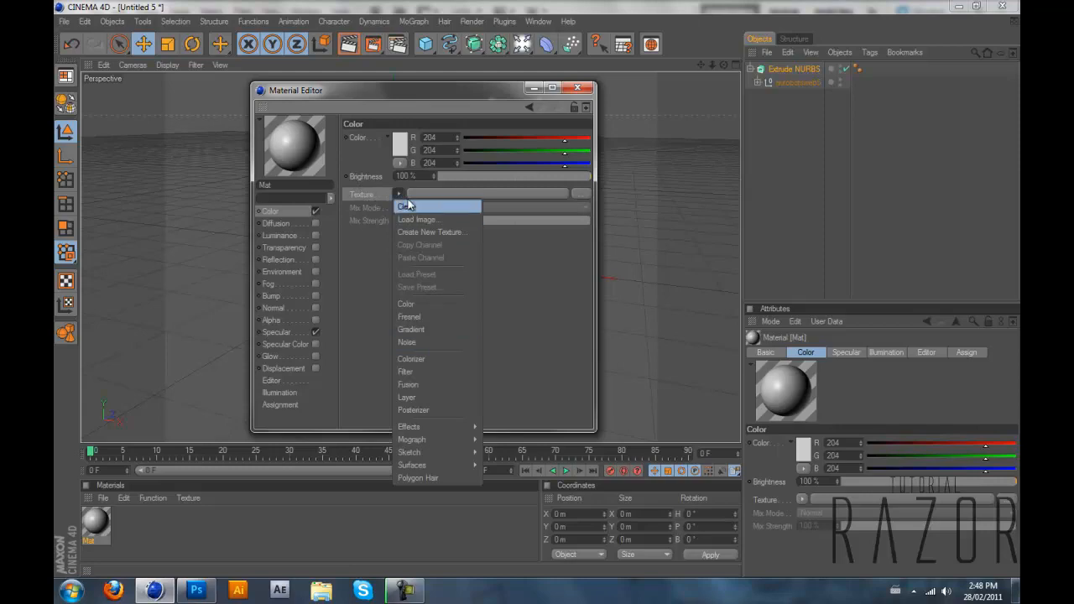
left_click(416, 219)
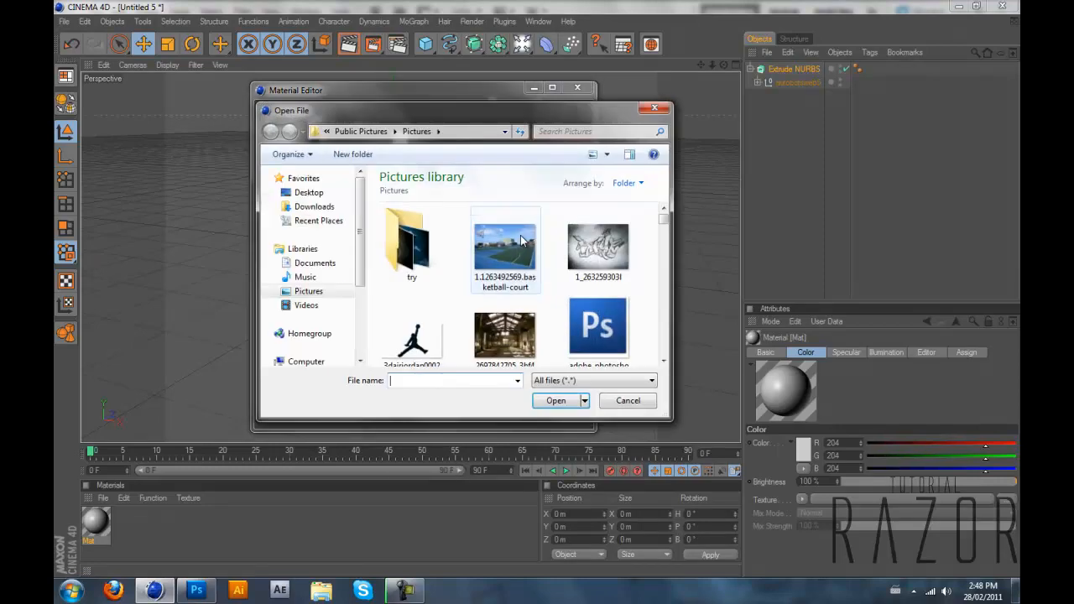
- Choose the 'metal' picture as the colour texture and copy it to the document location
scroll("down", 3)
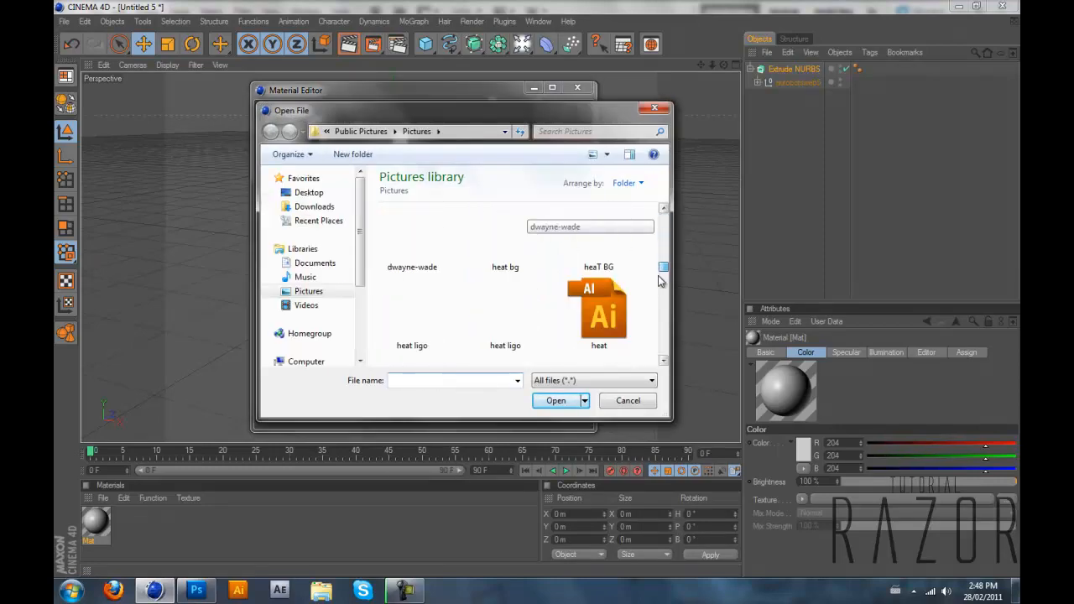
scroll("down", 3)
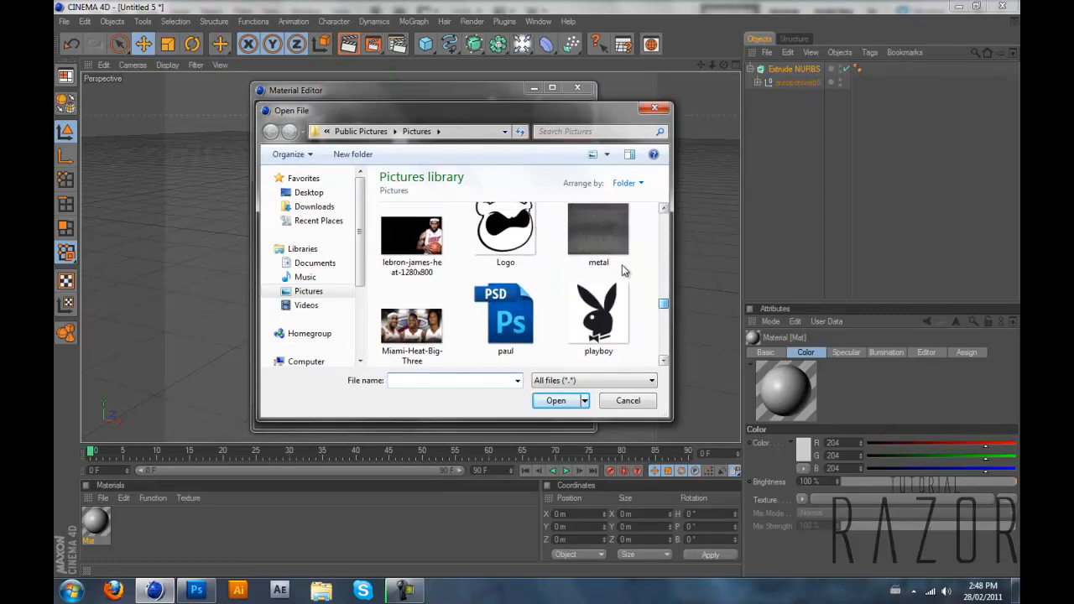
left_click(597, 235)
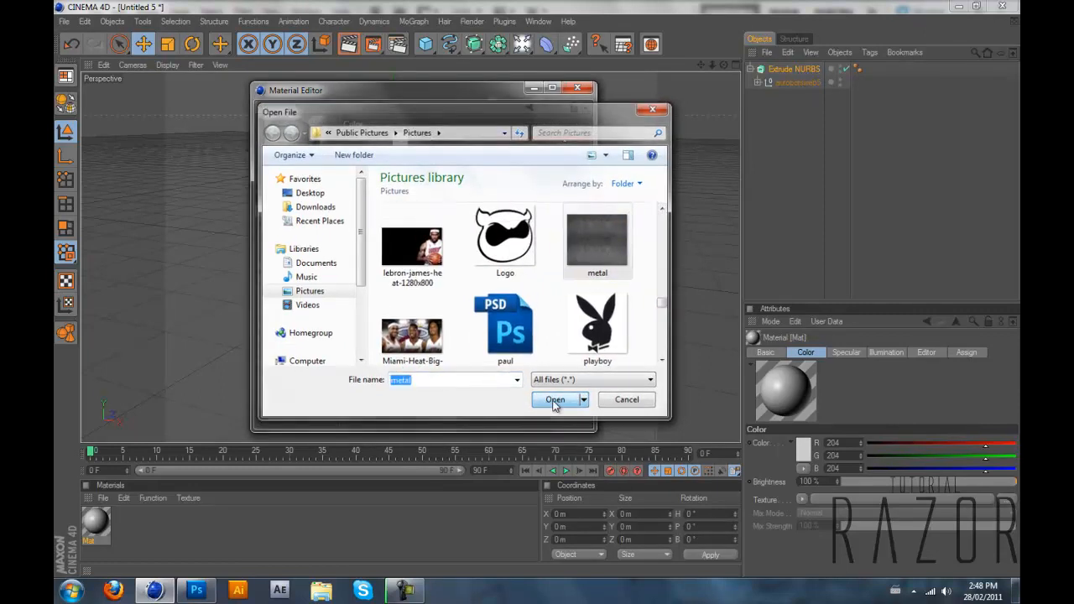
left_click(553, 400)
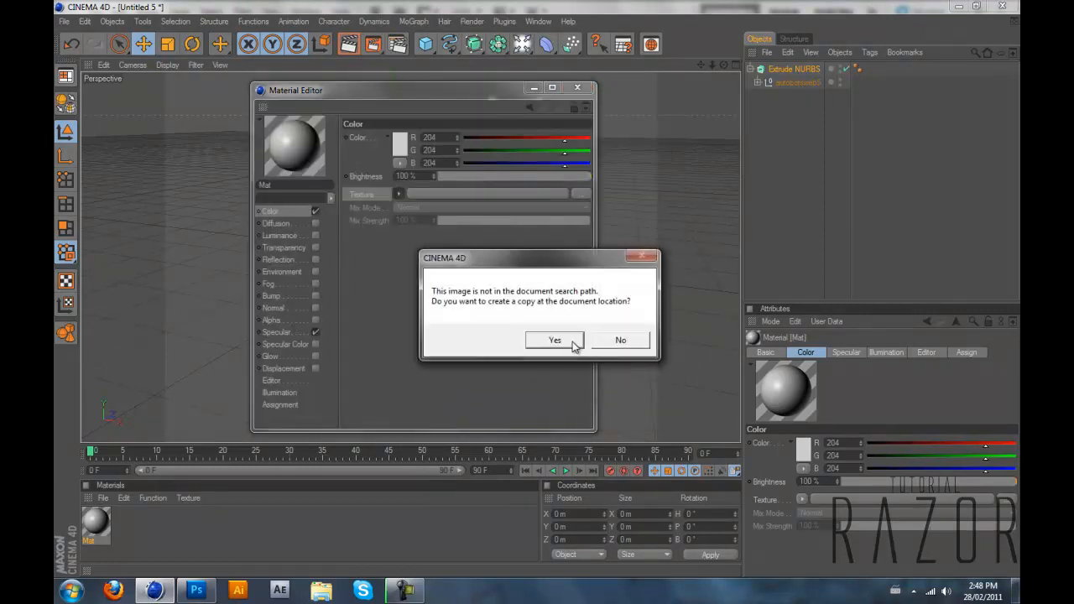
left_click(554, 339)
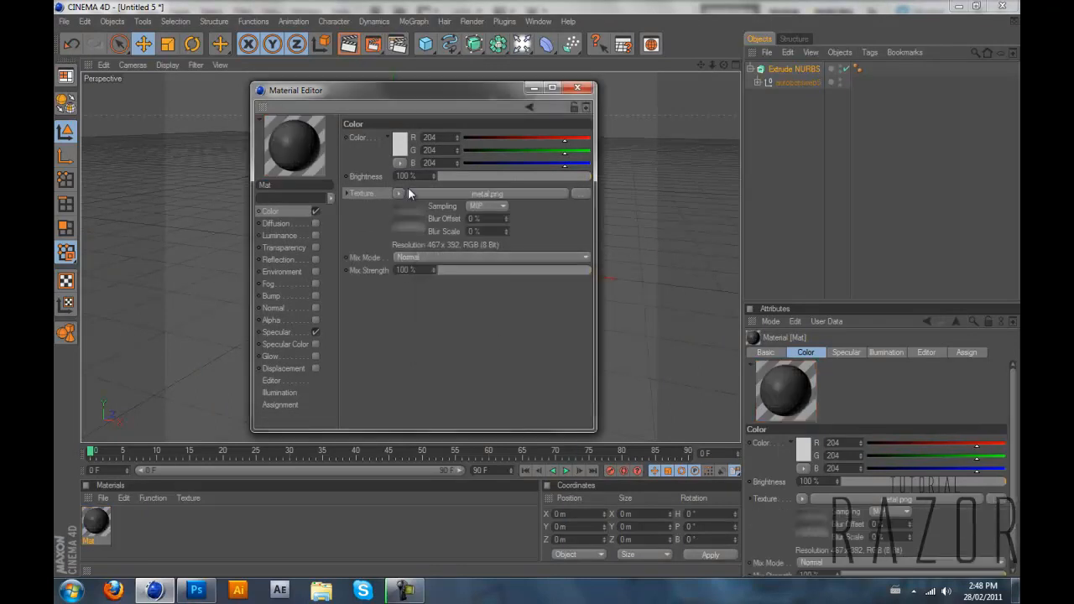
- Enable the Environment channel and load the 'metal' picture as its texture
left_click(282, 272)
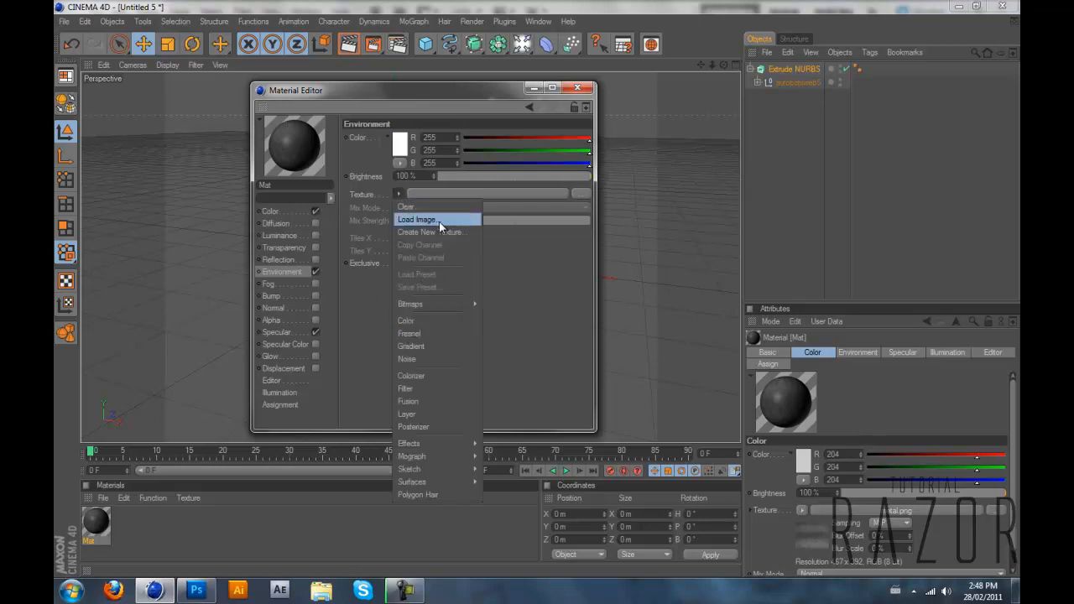
left_click(417, 218)
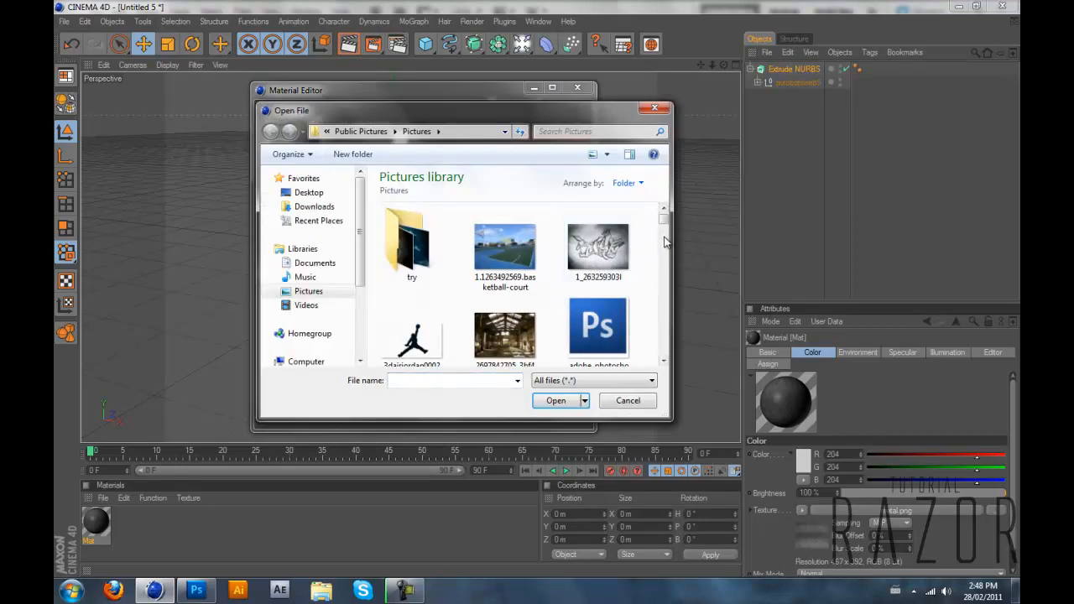
scroll("down", 3)
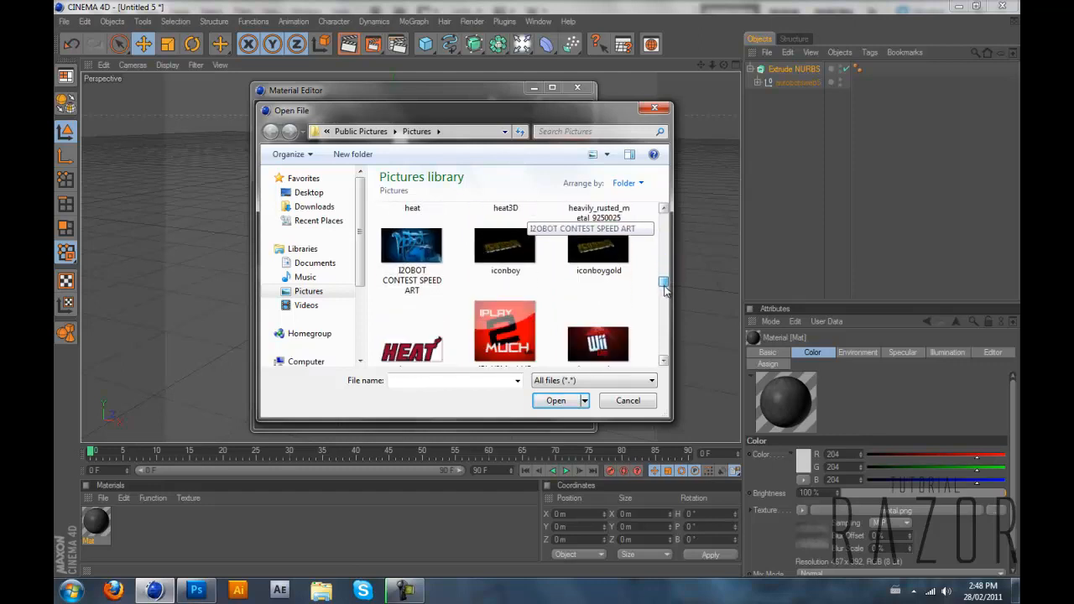
left_click(598, 256)
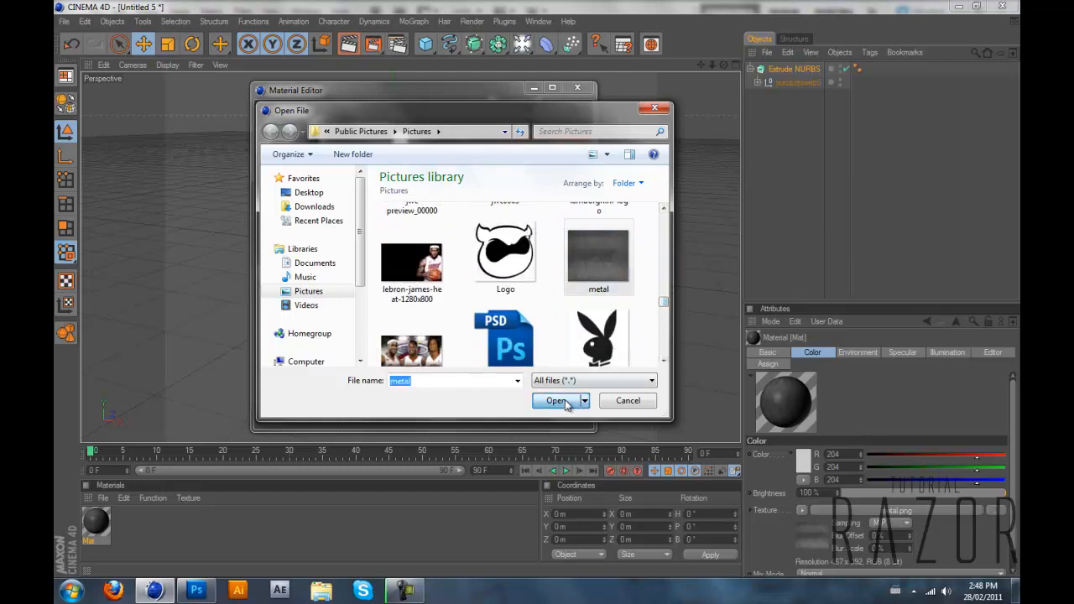
left_click(554, 399)
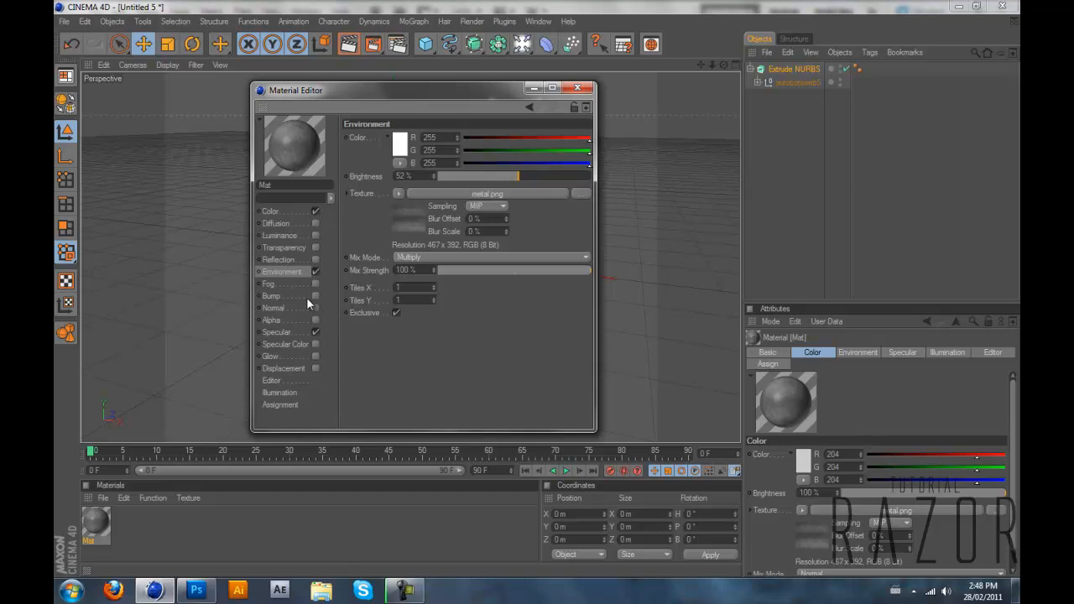
- Enable the Bump channel and assign the Surfaces > Metal shader as its texture
left_click(272, 296)
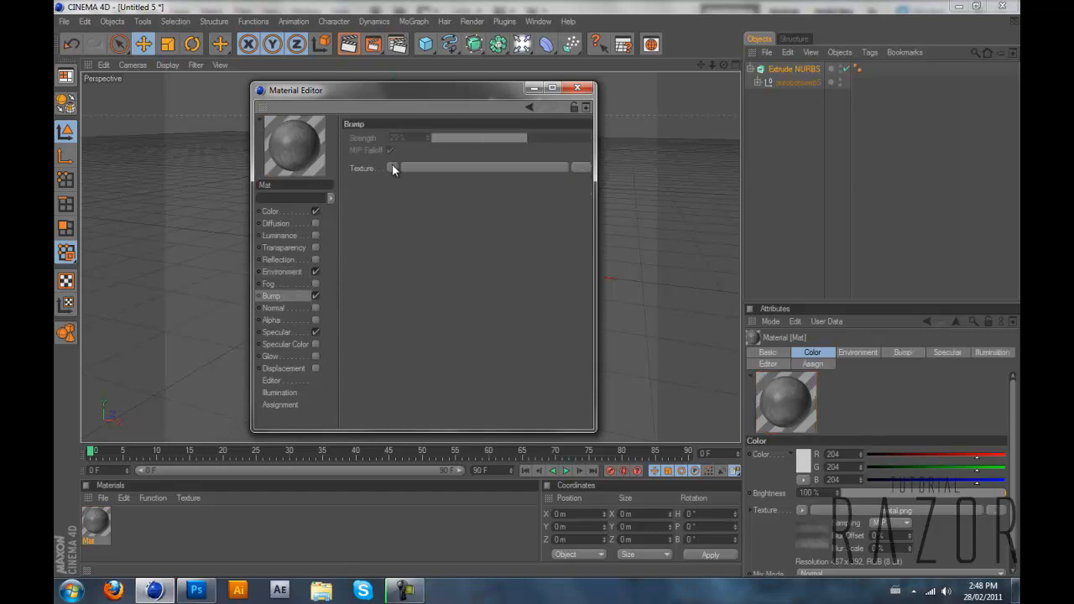
left_click(392, 168)
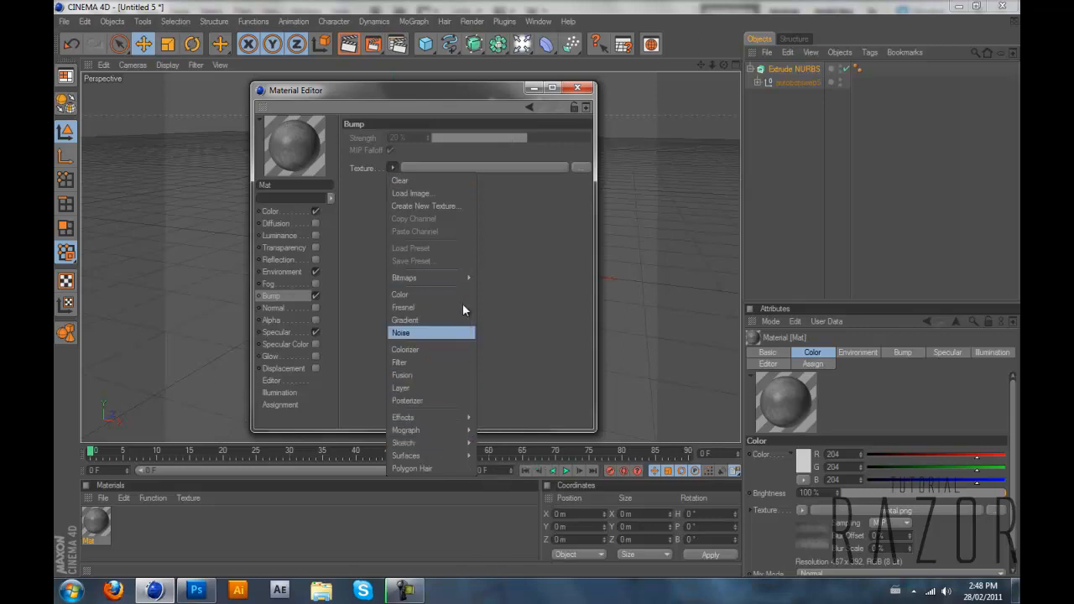
mouse_move(385, 453)
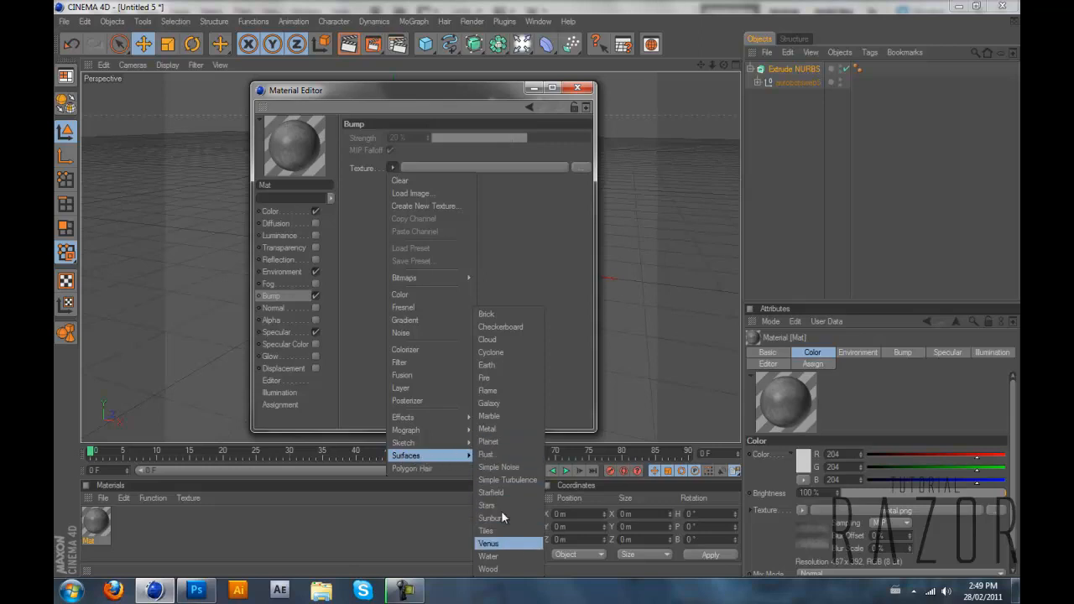
mouse_move(504, 453)
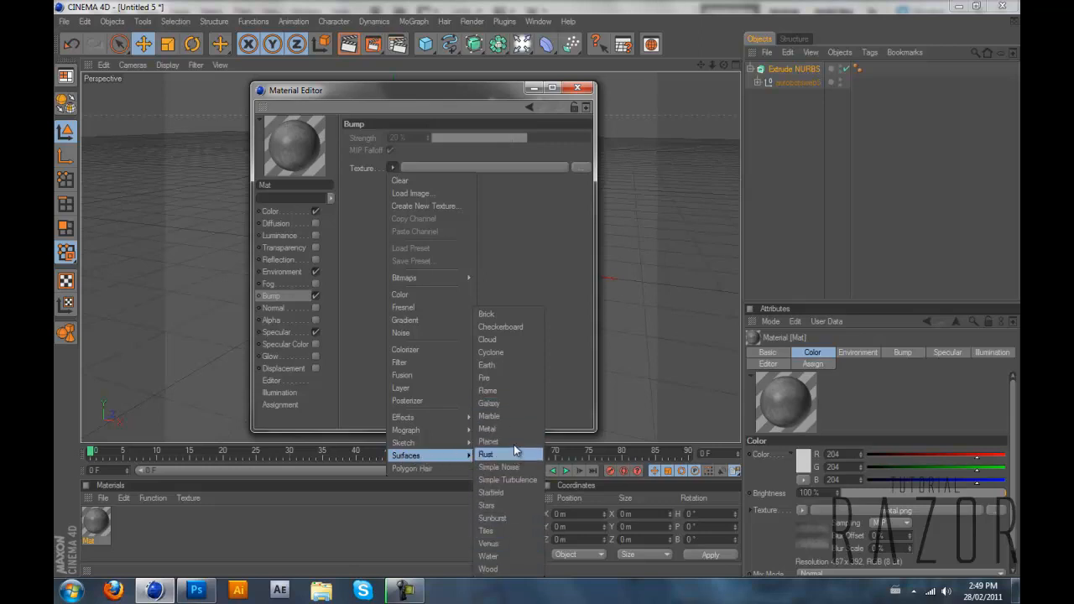
mouse_move(517, 416)
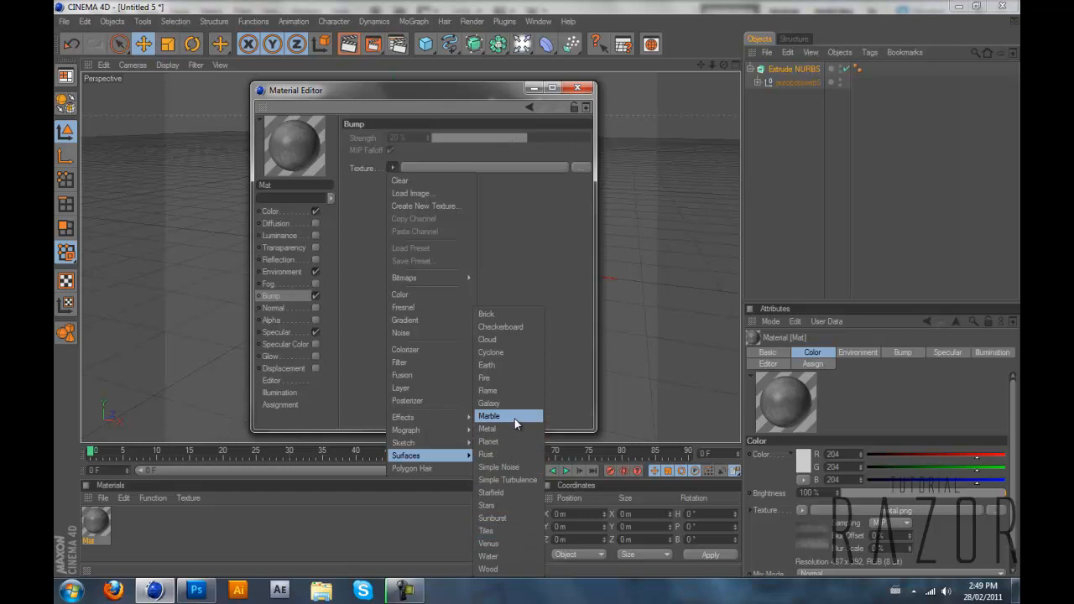
mouse_move(486, 429)
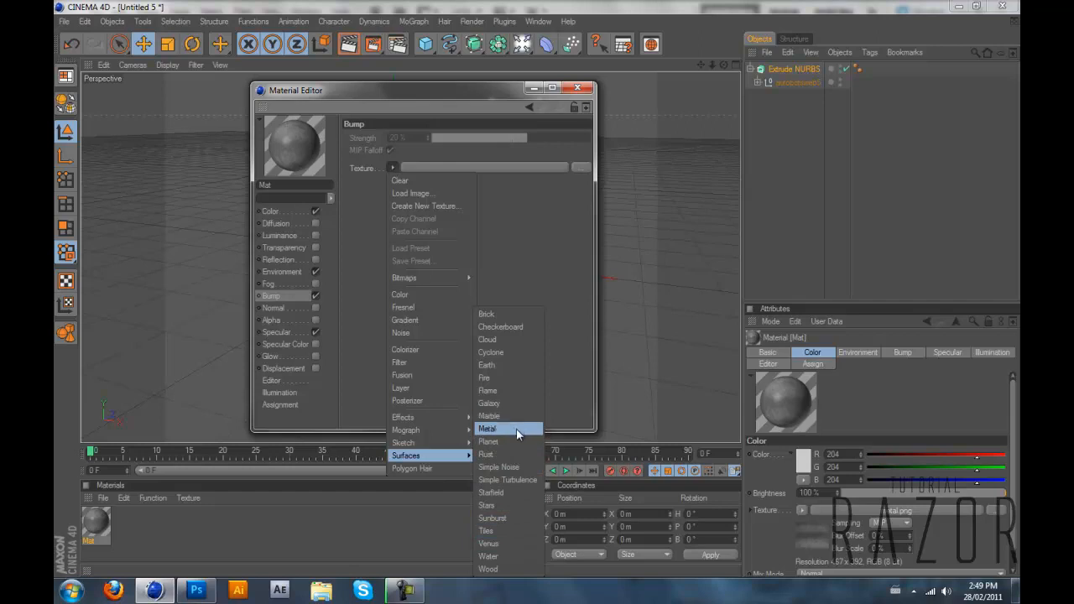
left_click(487, 429)
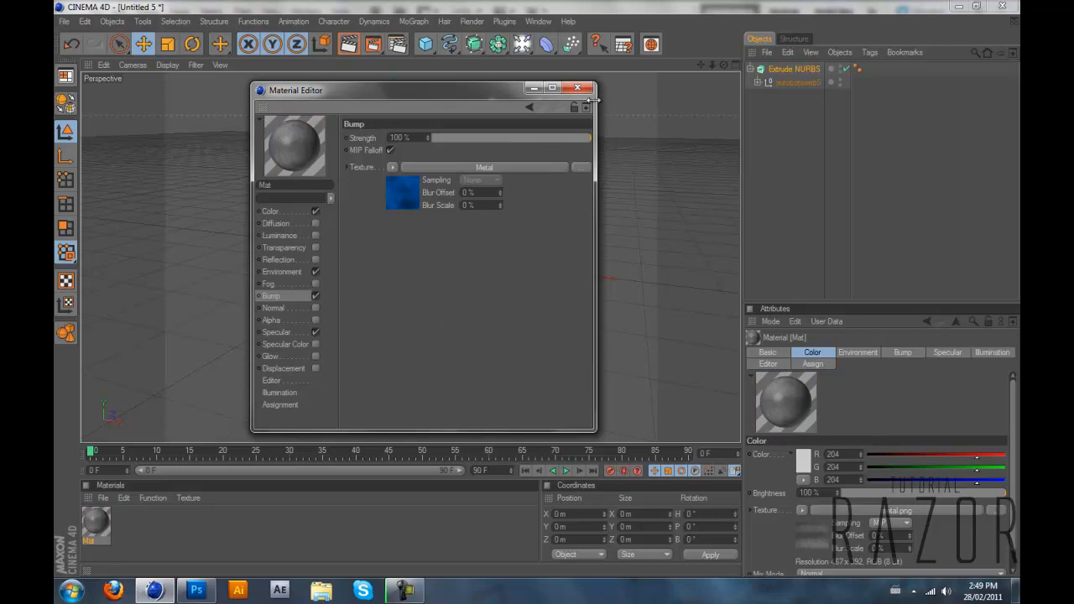
- Apply the stone/metal material to the extruded logo pieces and render them on black
left_click(577, 87)
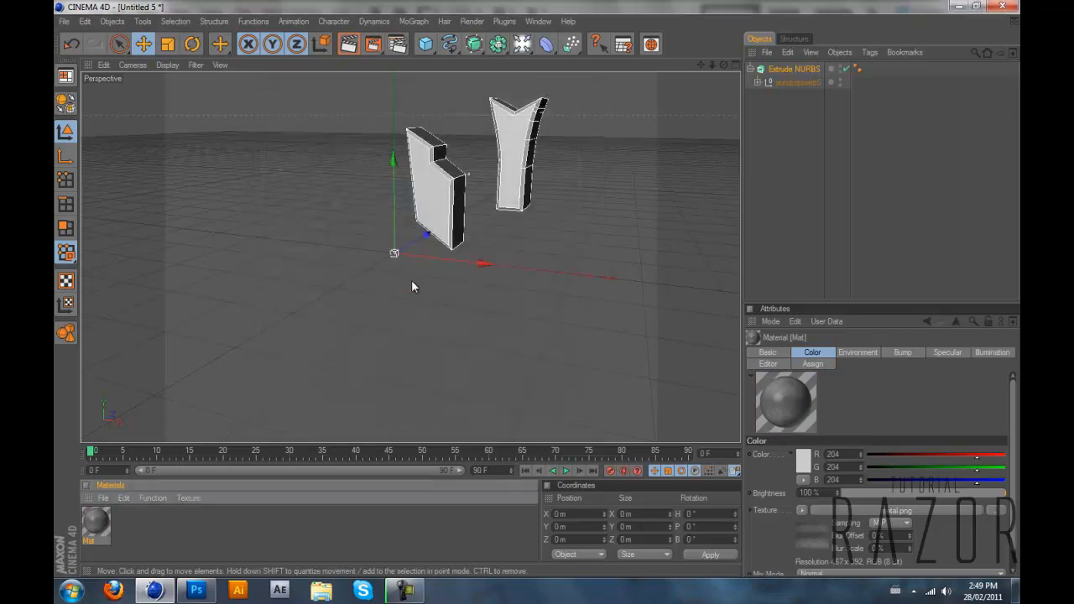
mouse_move(433, 191)
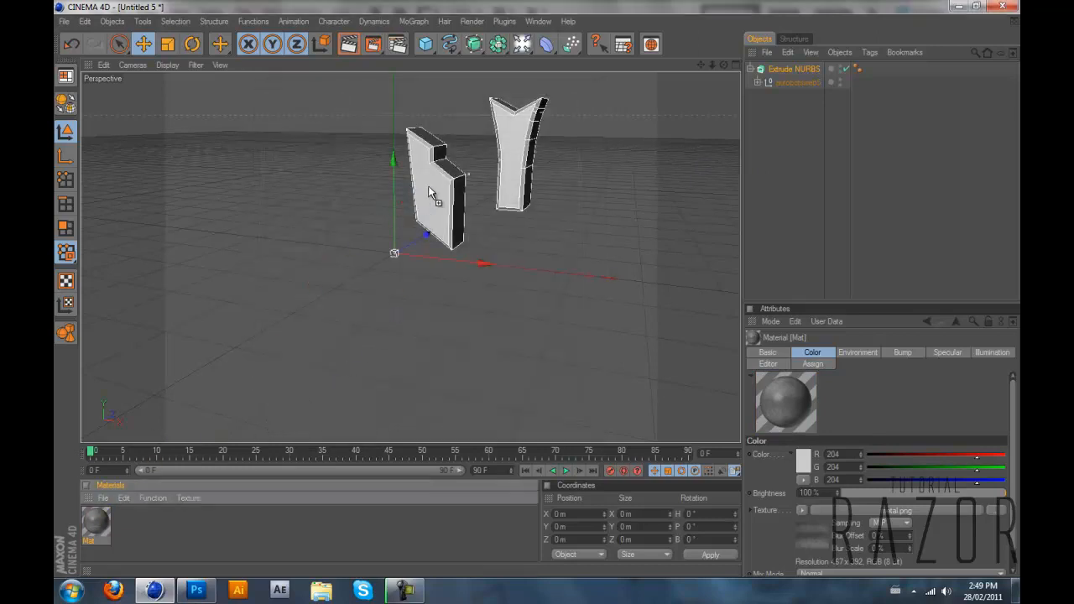
left_click(869, 67)
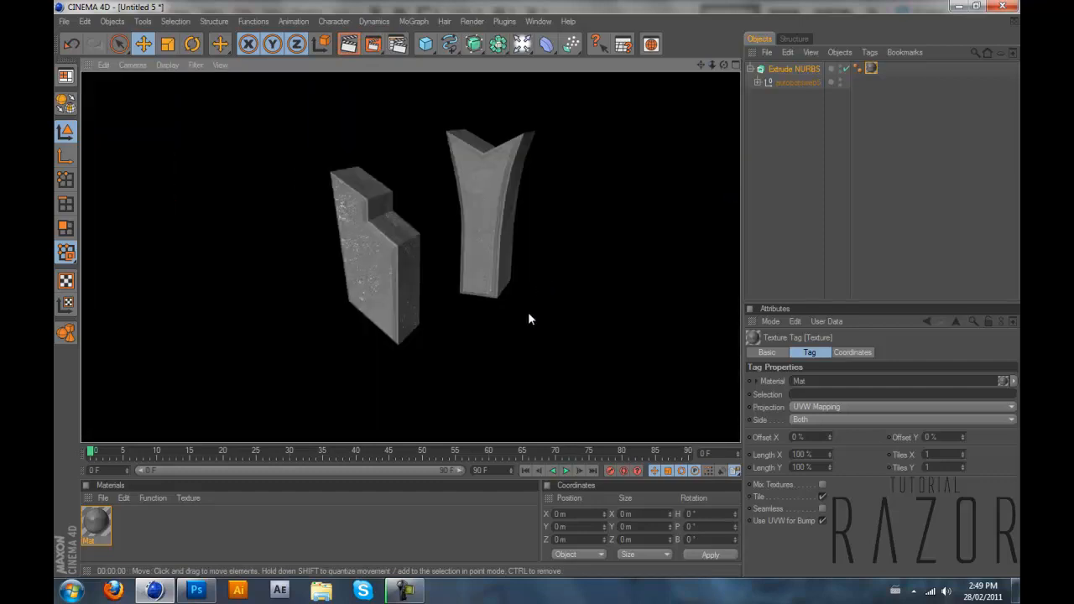
mouse_move(662, 339)
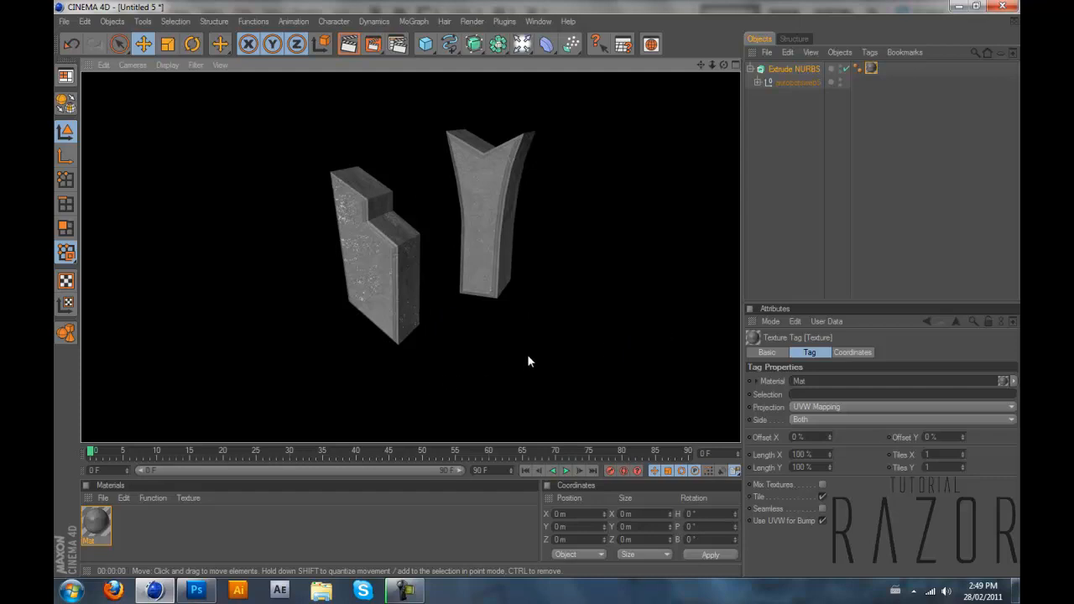
mouse_move(530, 336)
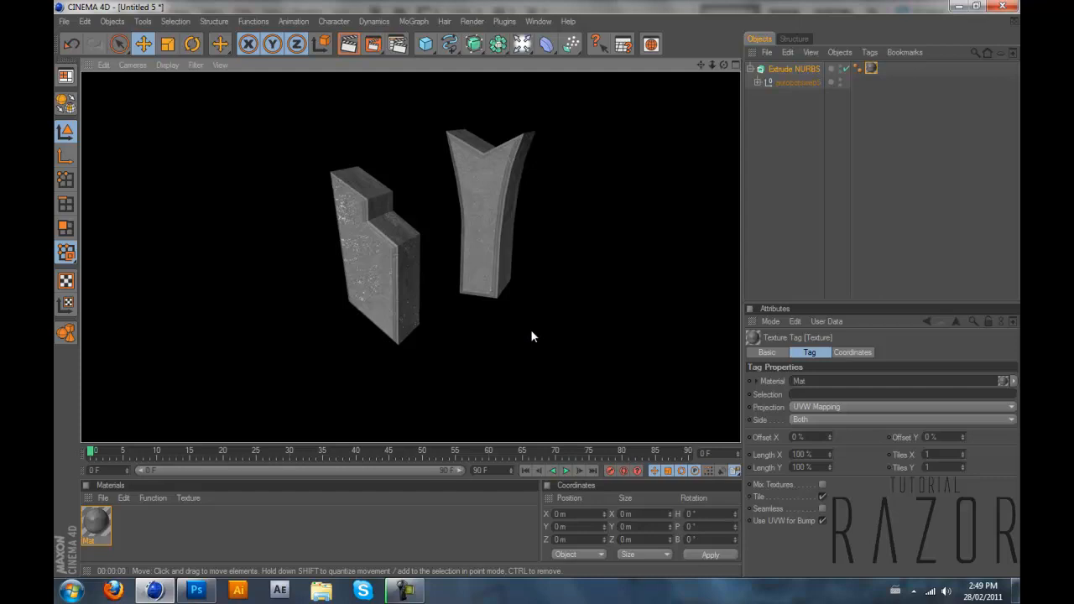
mouse_move(808, 562)
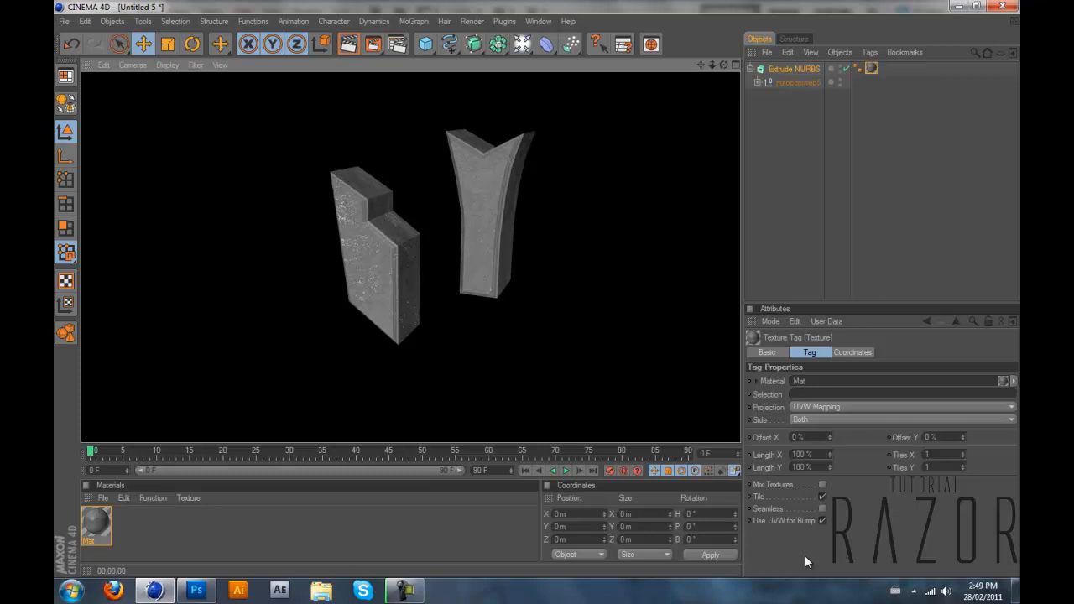